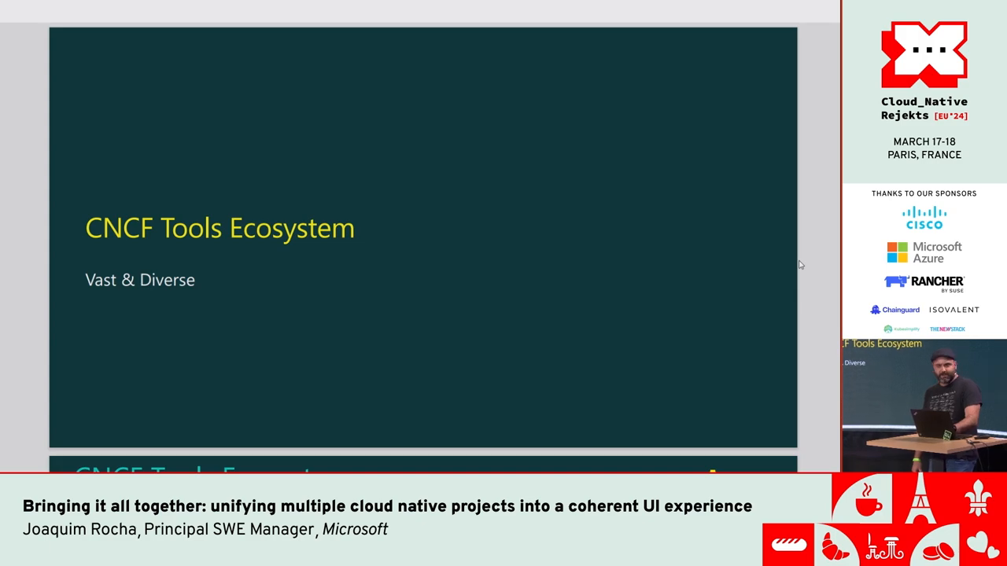
# Advance the slideshow to the 'UIs + Experience' section slide
pyautogui.press('Right')
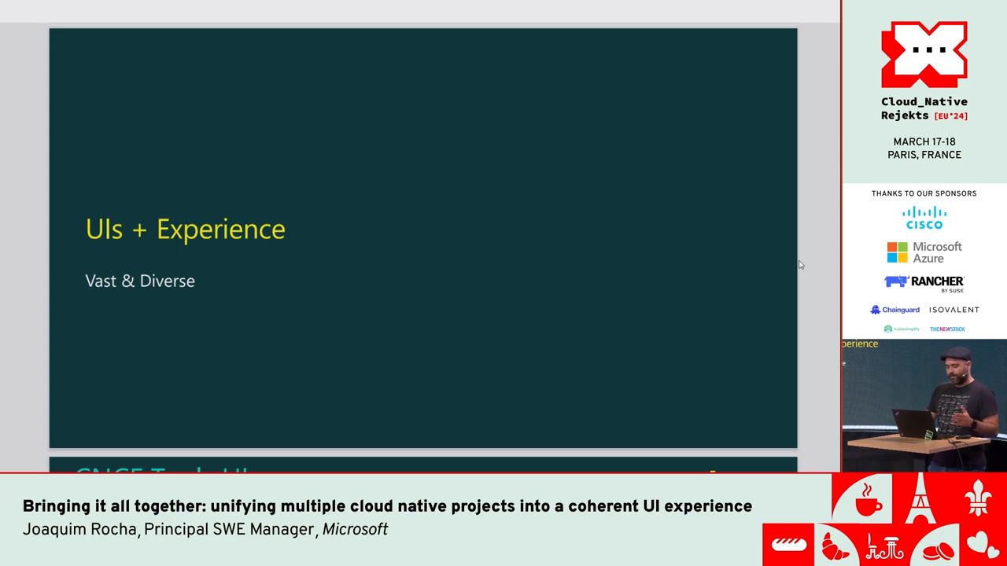
# Advance to the 'CNCF Tools UIs' slide on standalone GUIs and CLIs
pyautogui.press('right')
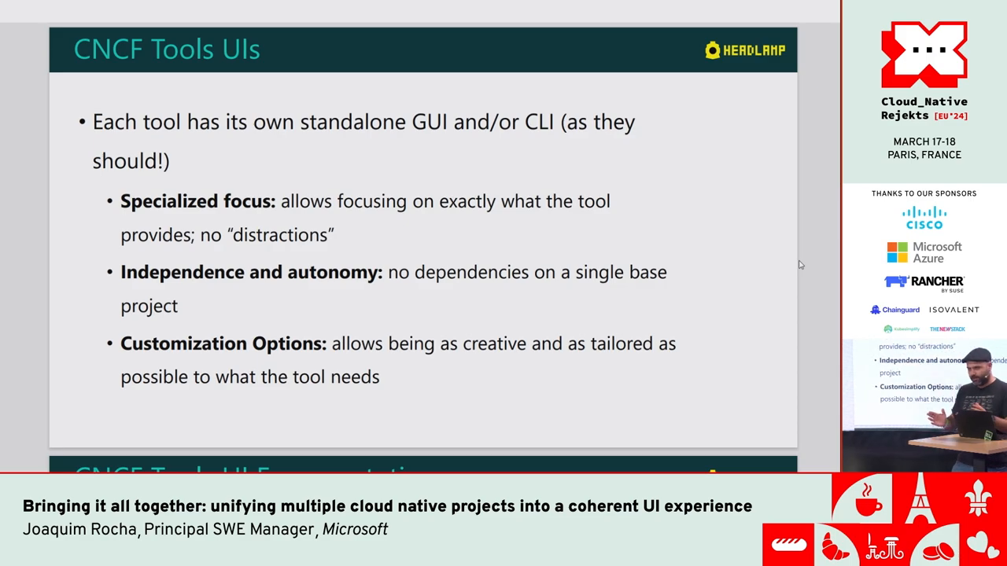
# Advance to the 'CNCF Tools UI Fragmentation' slide on learning curve, context switching, inconsistency
pyautogui.press('right')
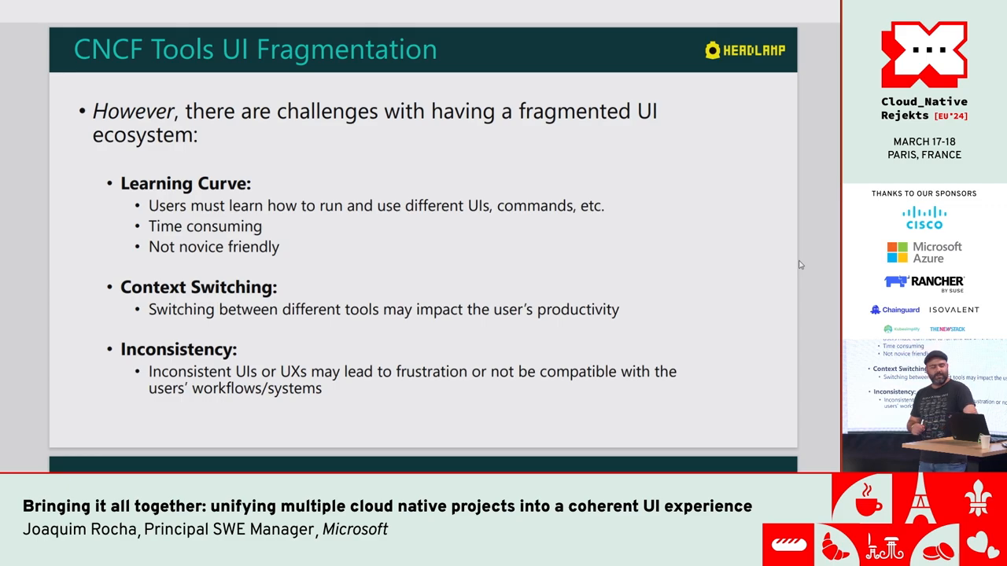
# Advance through 'Modern + Generic UI for K8s' to the 'Vendor Generic' cluster-list slide
pyautogui.press('Right')
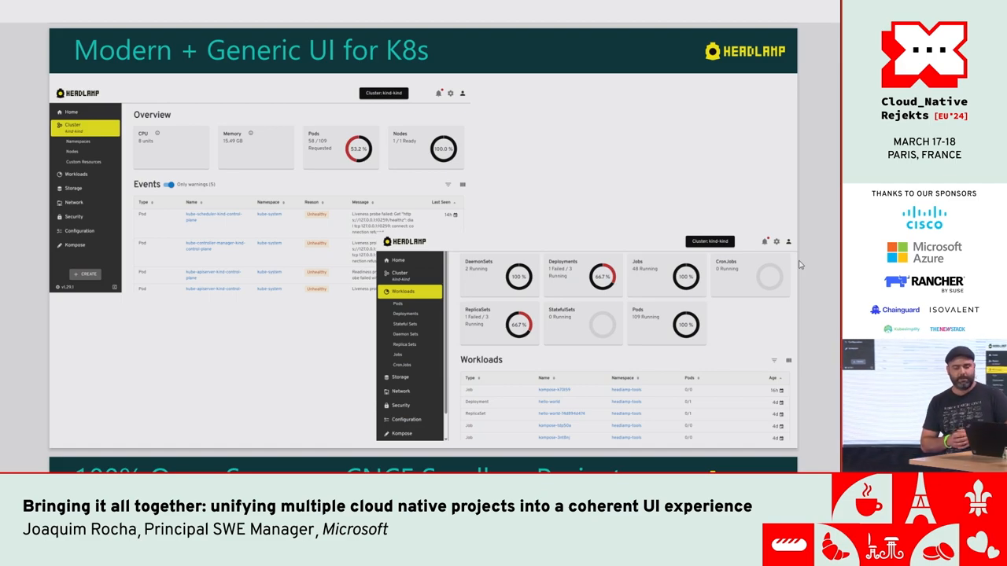
pyautogui.press('Right')
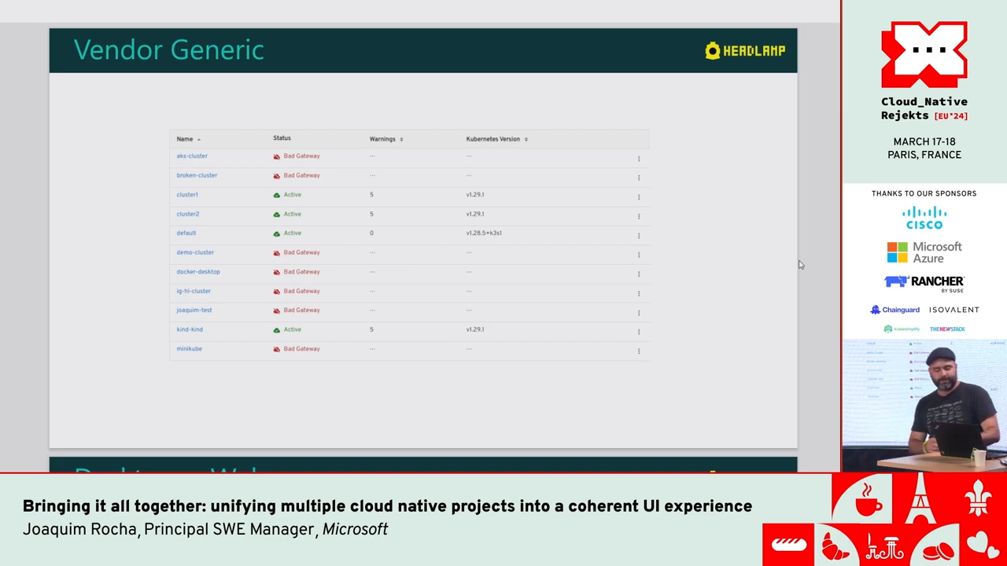
pyautogui.press('Right')
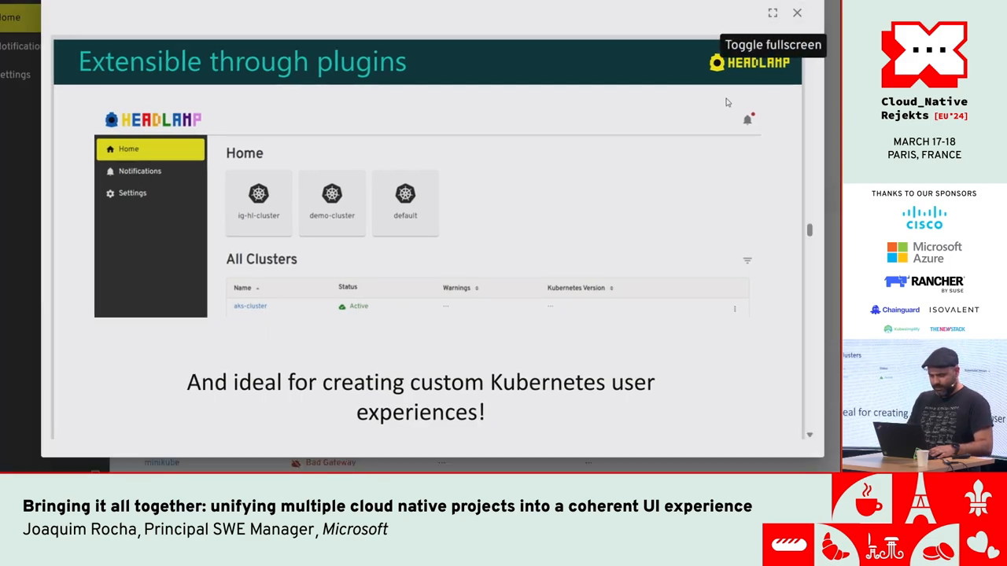
pyautogui.moveTo(797, 14)
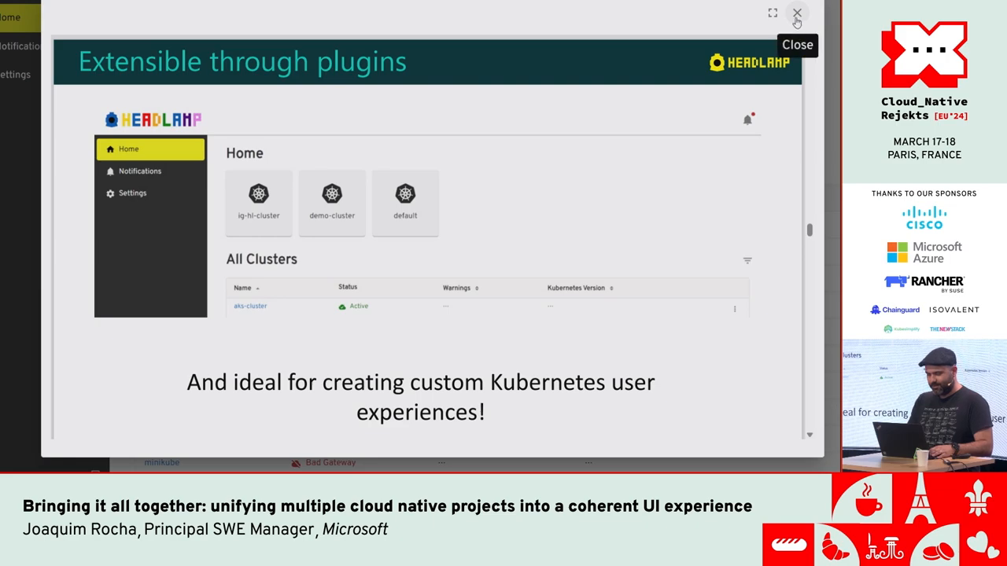
pyautogui.moveTo(808, 19)
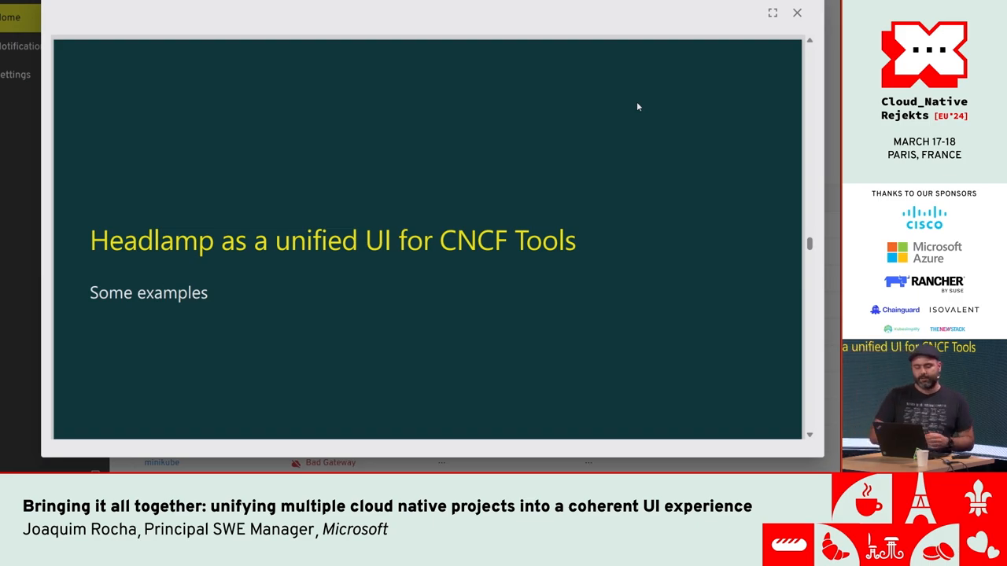
pyautogui.moveTo(662, 88)
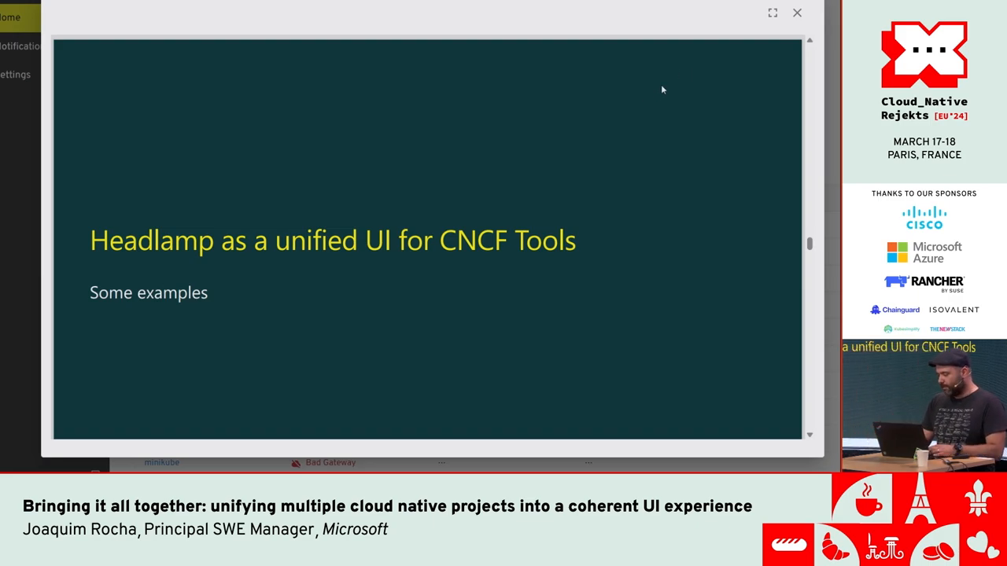
# Dismiss the slides and open the kind-kind cluster overview from the All Clusters table
pyautogui.click(796, 12)
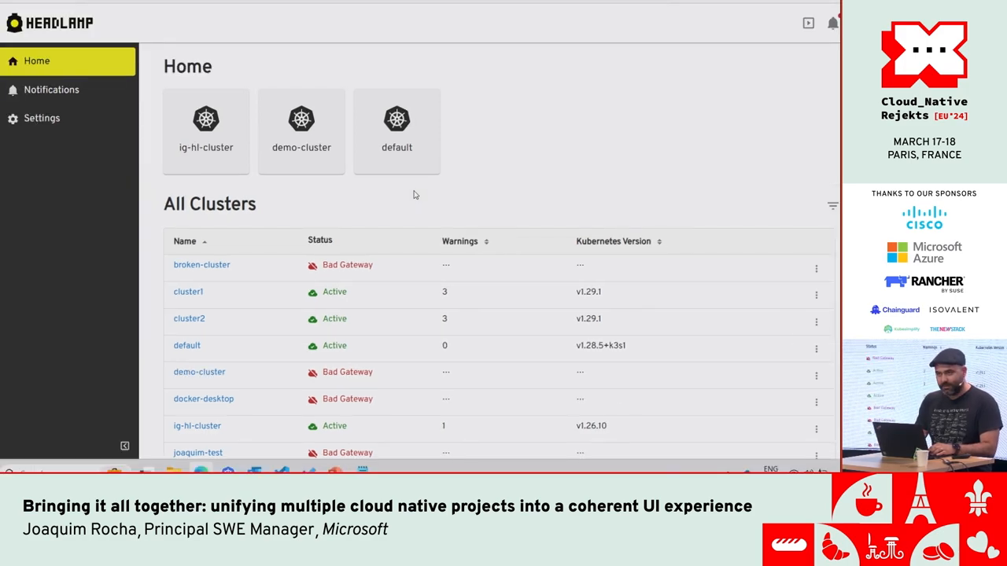
pyautogui.moveTo(384, 229)
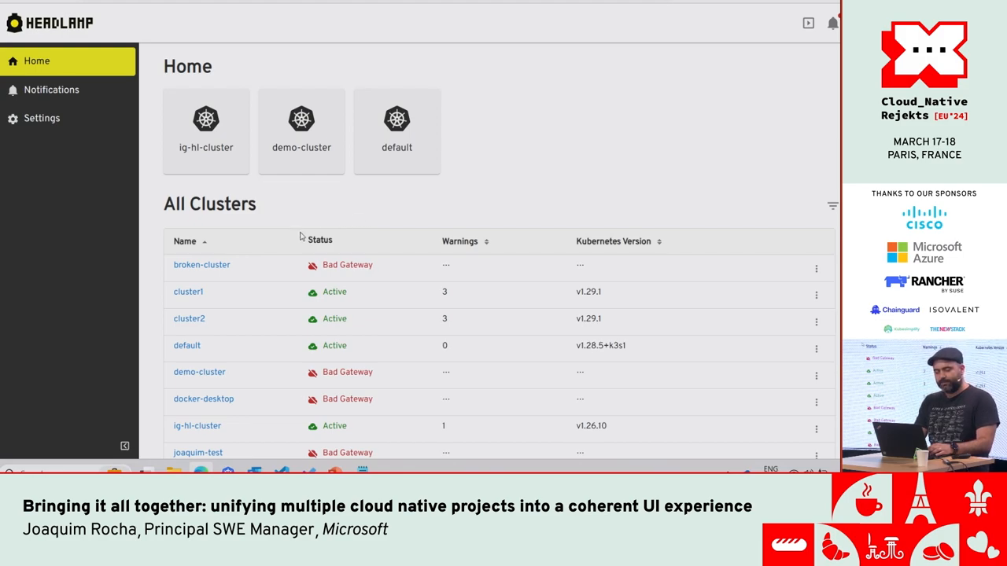
pyautogui.moveTo(303, 254)
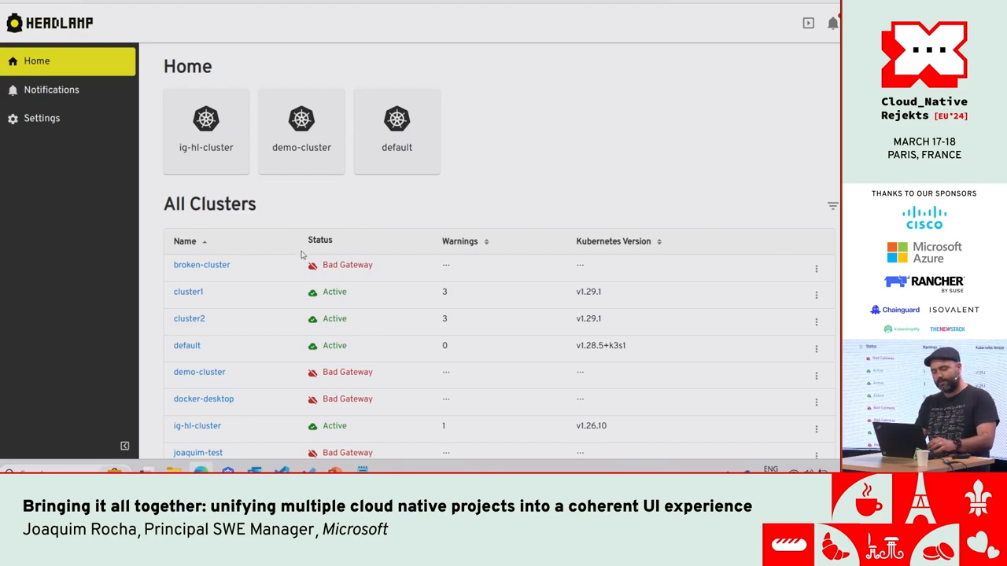
pyautogui.scroll(-3)
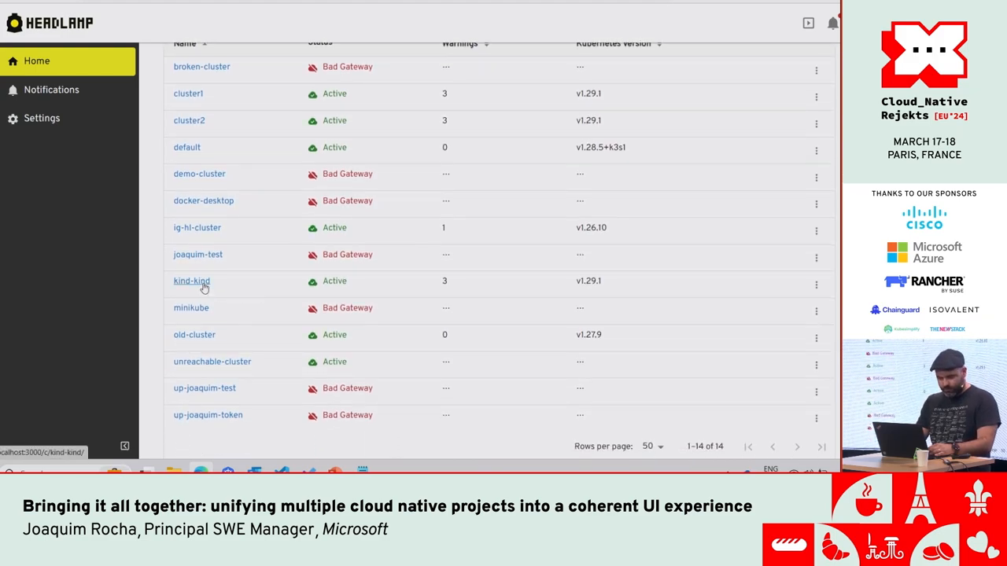
pyautogui.click(191, 281)
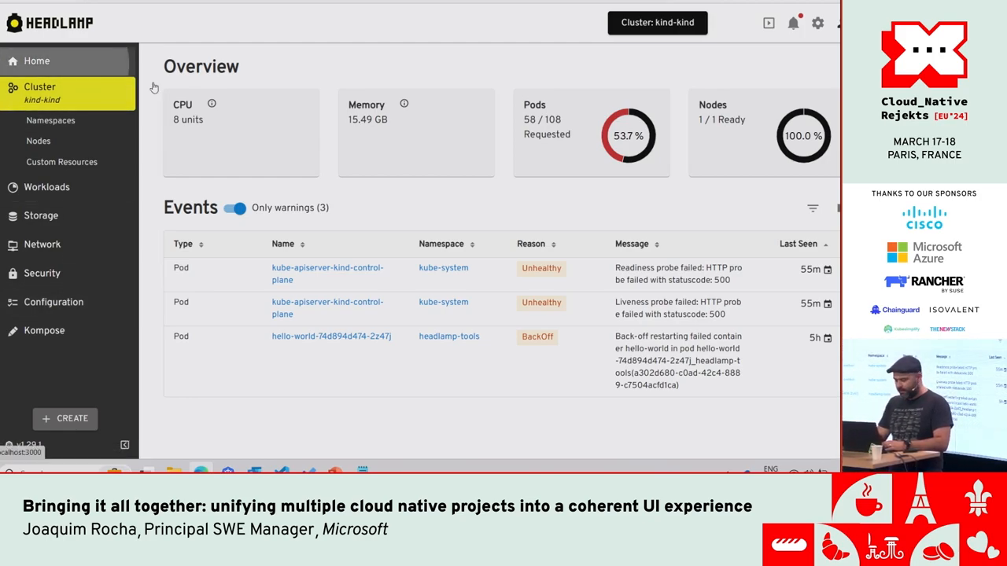
# Open the headlamp-ig-8559fc9c47-xxs8m pod details via ig-hl-cluster's Workloads > Pods list
pyautogui.click(36, 61)
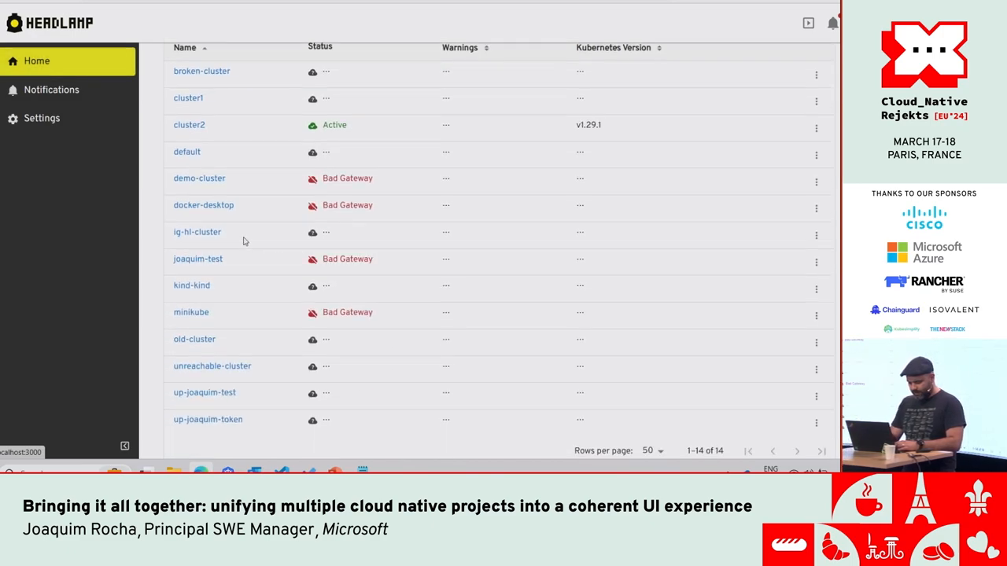
pyautogui.click(198, 232)
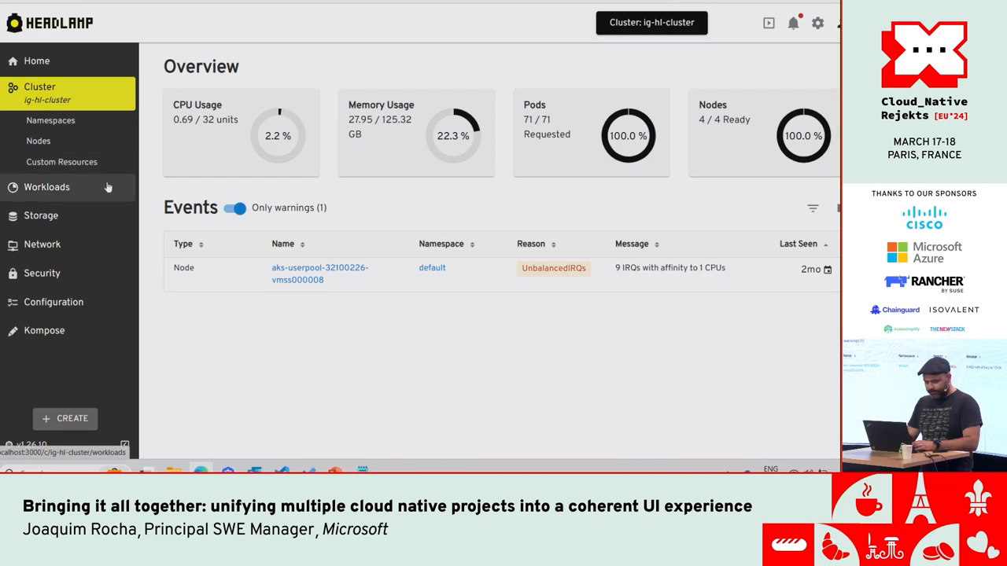
pyautogui.click(46, 187)
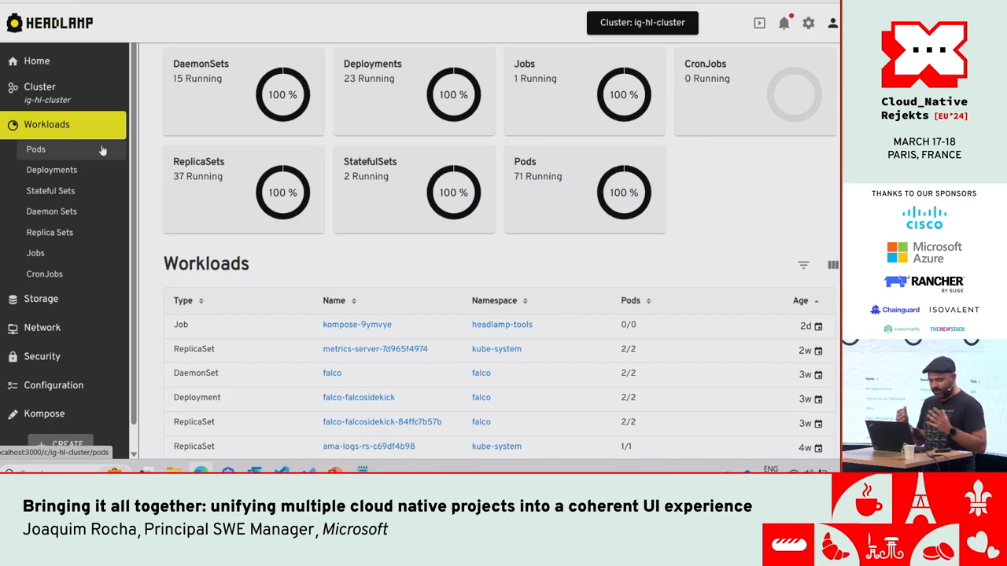
pyautogui.click(35, 150)
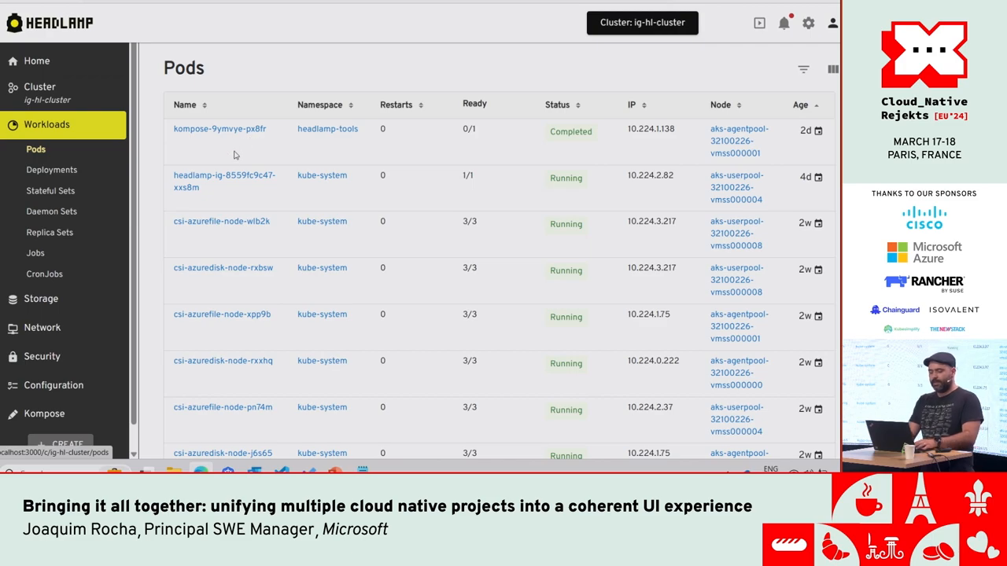
pyautogui.click(225, 175)
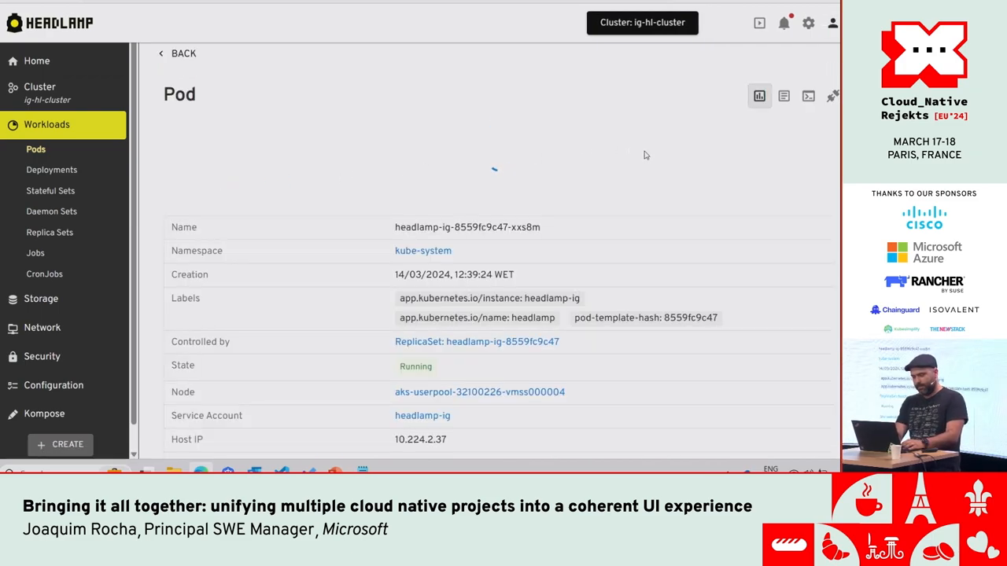
pyautogui.click(758, 96)
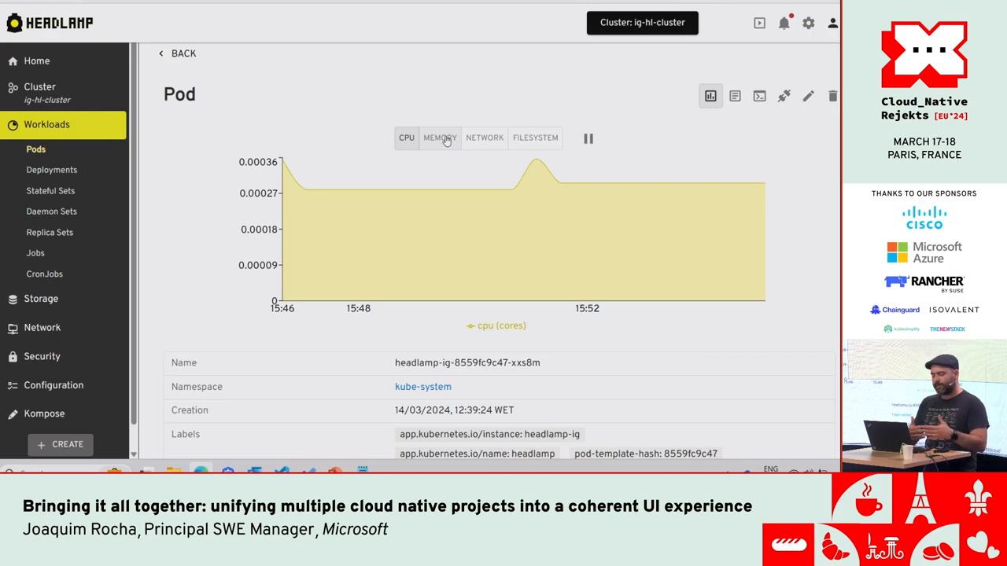
# Switch the pod's metrics chart from CPU to memory, then to network receive/transmit traffic
pyautogui.click(440, 137)
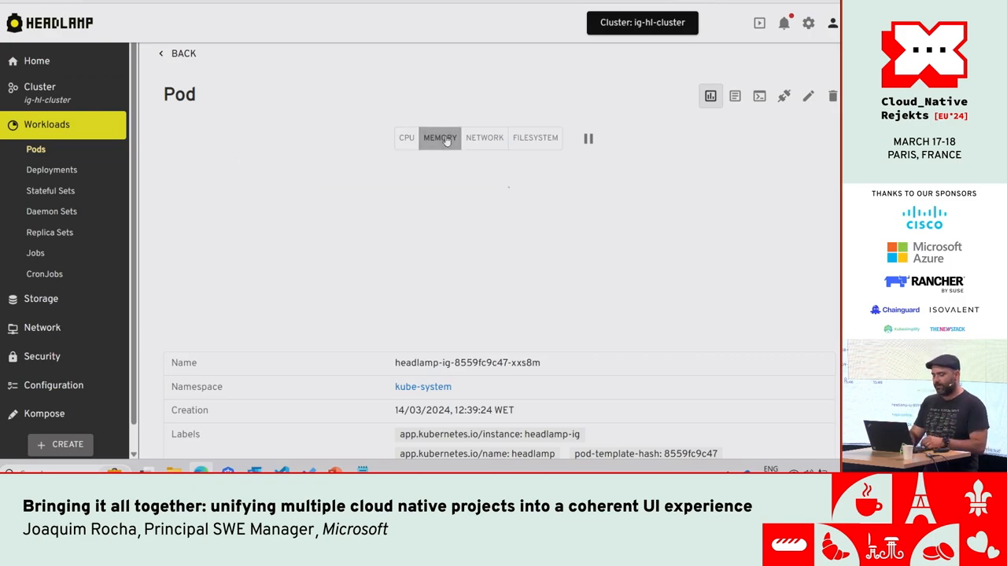
pyautogui.click(484, 138)
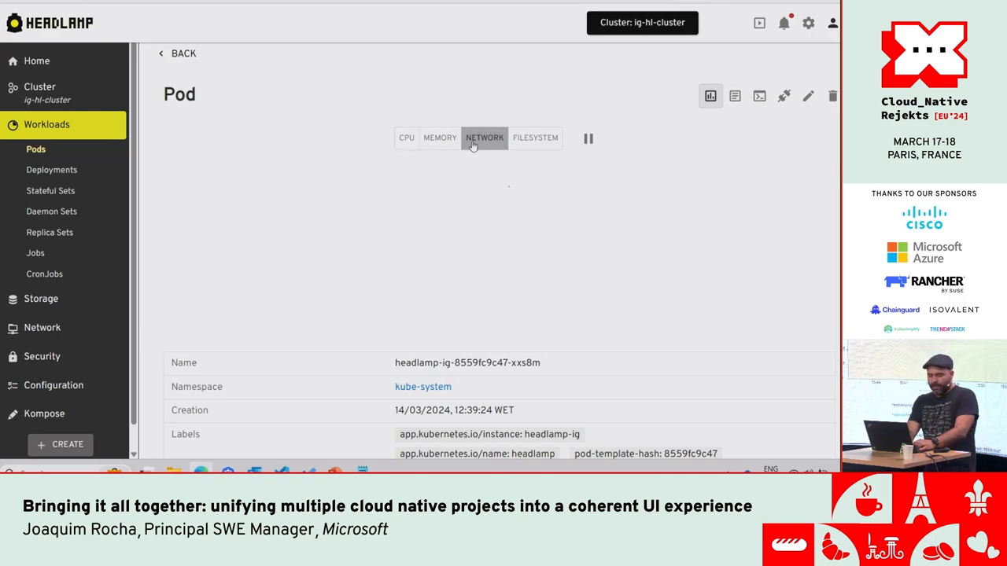
pyautogui.click(484, 138)
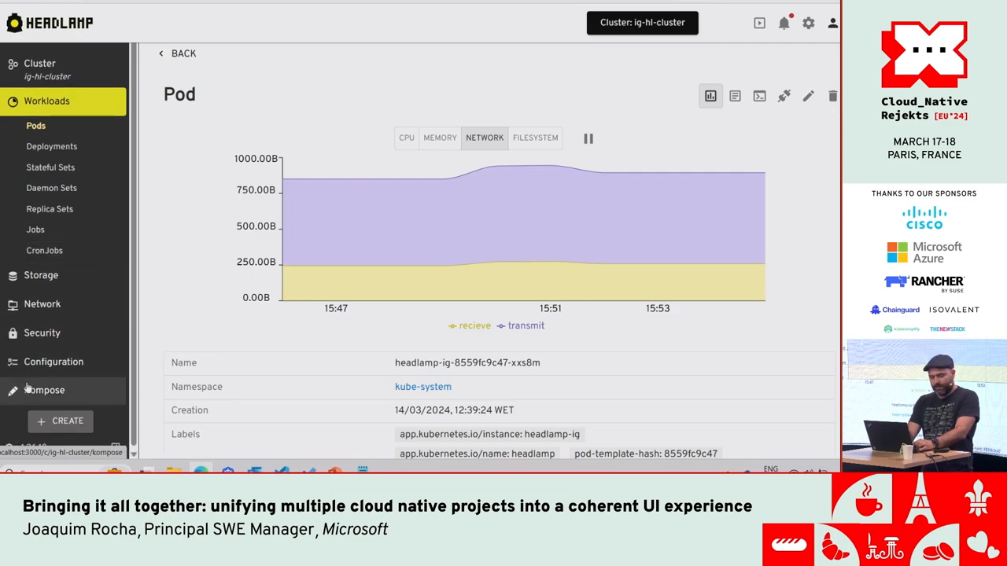
# Open the Kompose (beta) docker-compose conversion tool from the sidebar
pyautogui.click(45, 391)
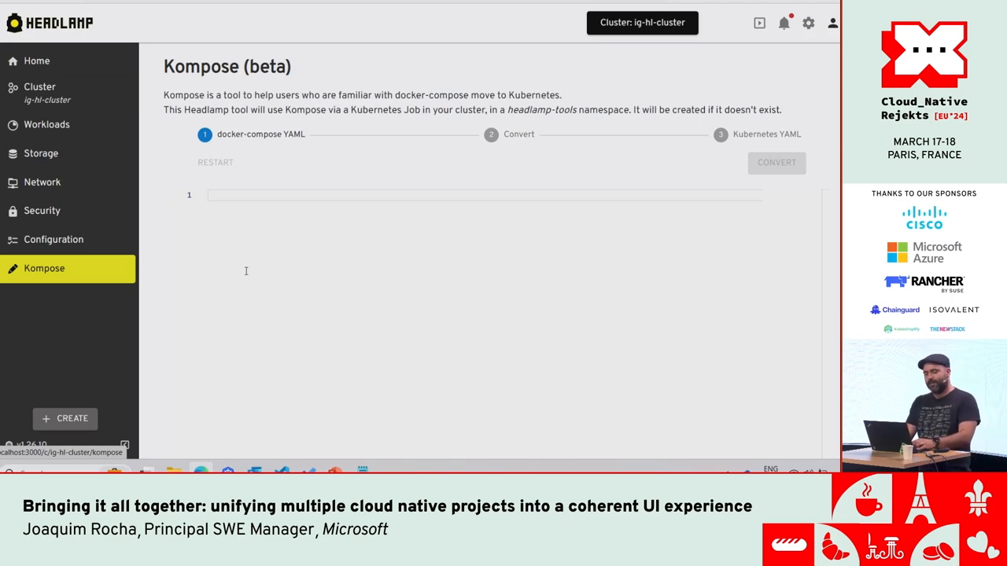
pyautogui.moveTo(234, 177)
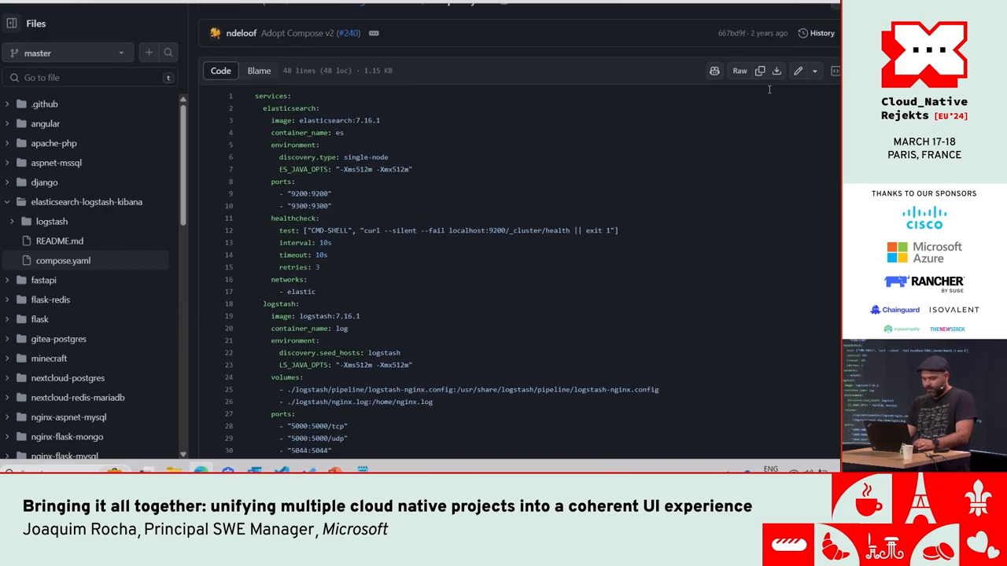
pyautogui.moveTo(762, 91)
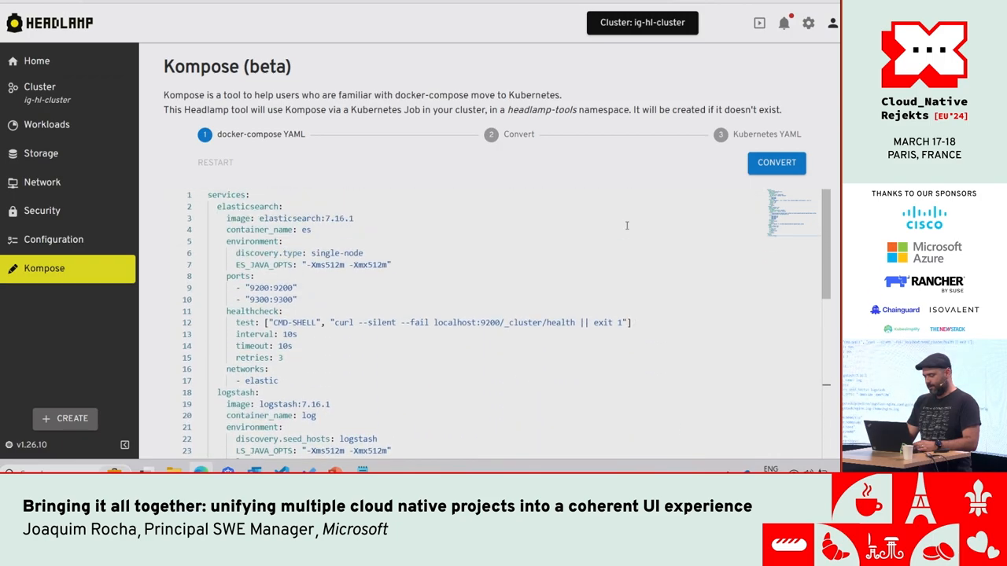
# Convert the pasted docker-compose YAML into Kubernetes YAML starting with the elasticsearch Service
pyautogui.click(777, 163)
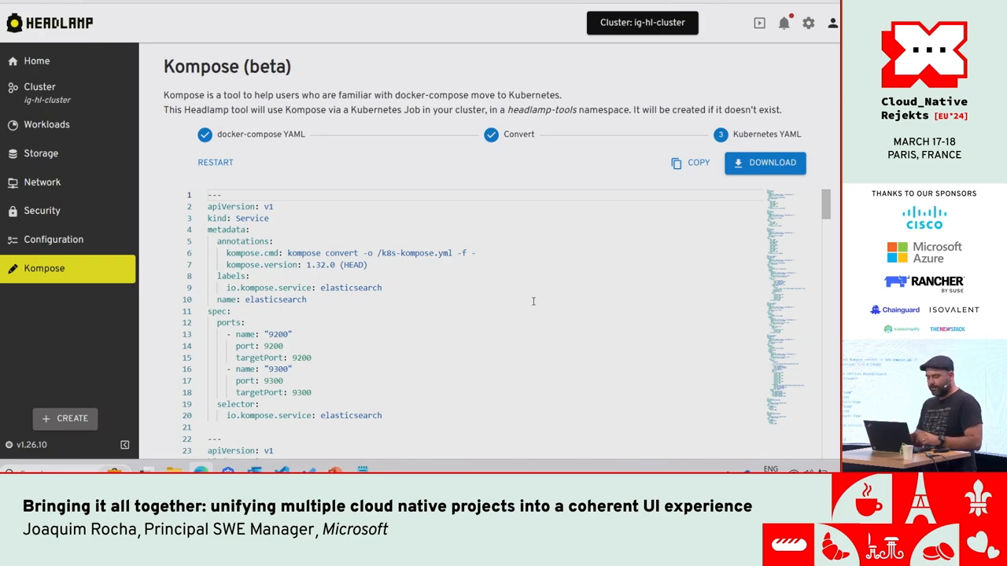
pyautogui.moveTo(167, 338)
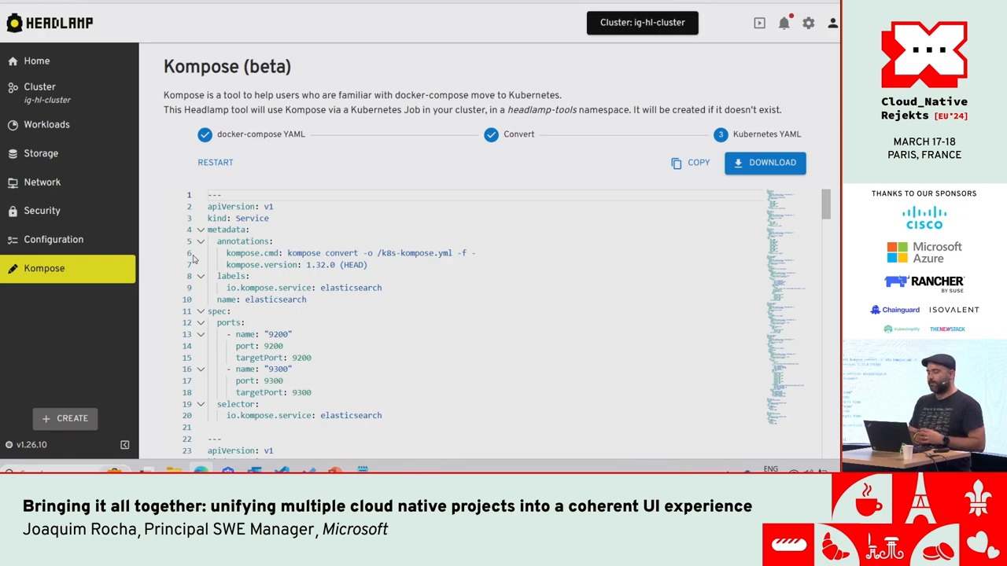
pyautogui.moveTo(102, 182)
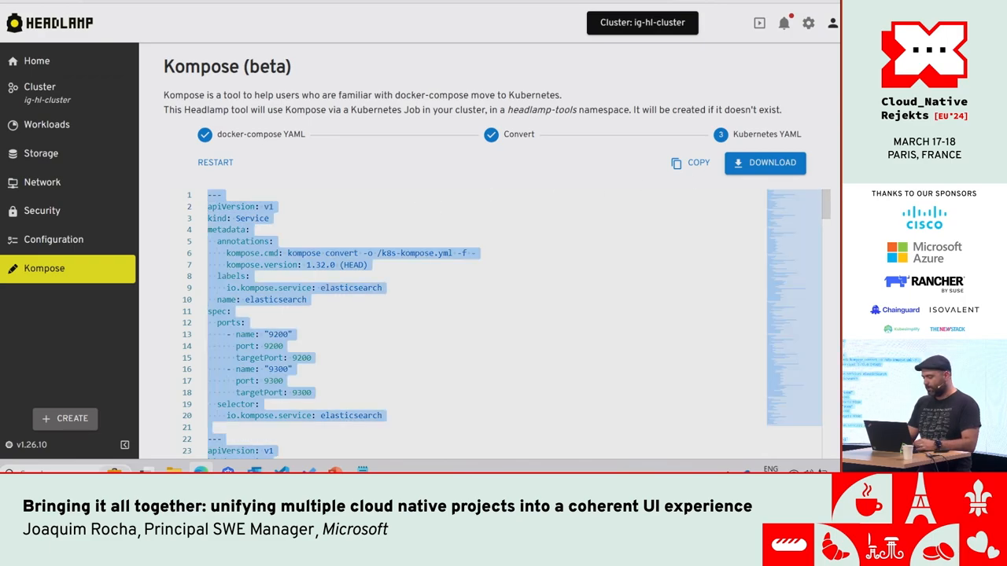
pyautogui.scroll(-3)
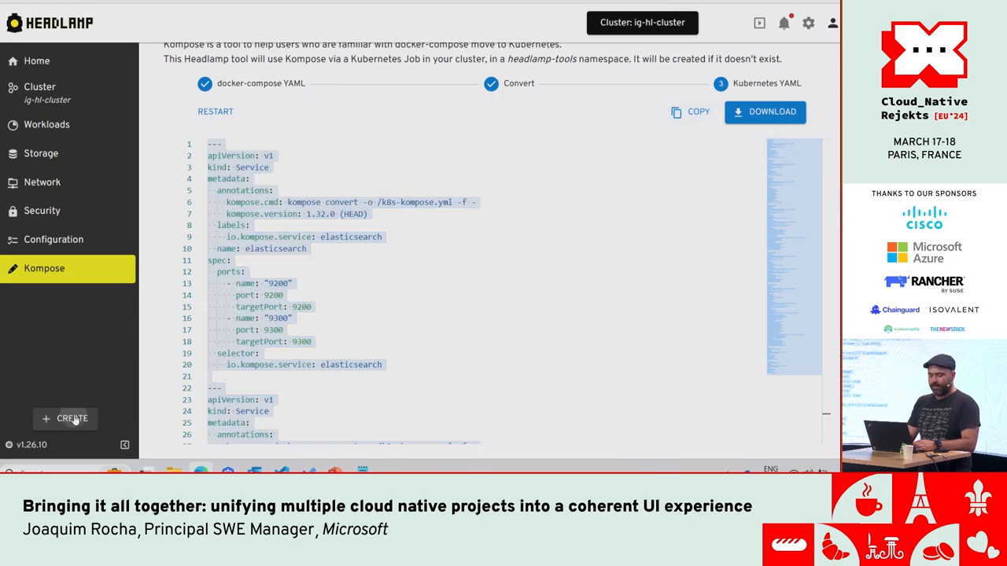
pyautogui.click(72, 418)
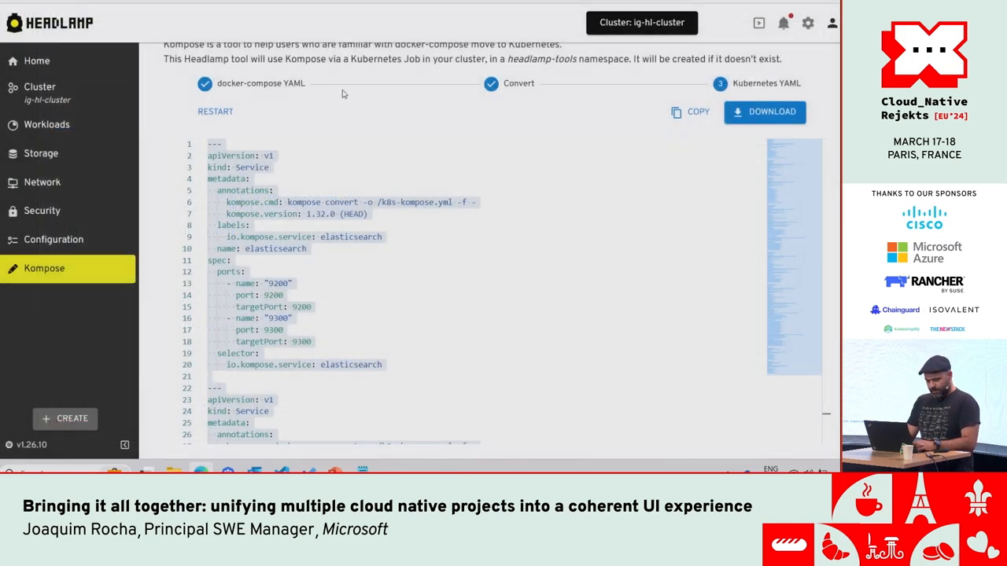
pyautogui.moveTo(281, 96)
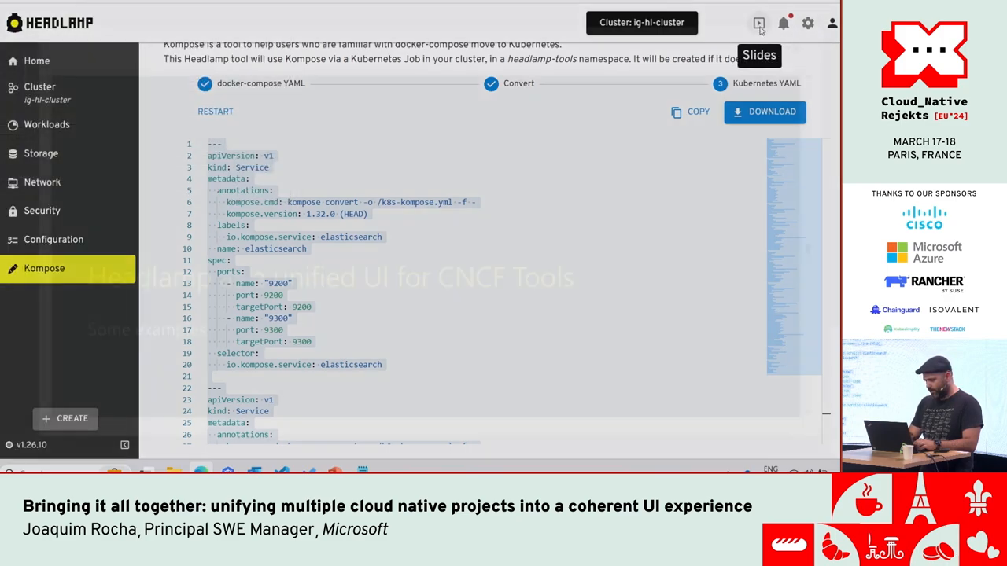
# Show the embedded slides at 'Headlamp as a unified UI for CNCF Tools', then switch to the code editor
pyautogui.click(758, 22)
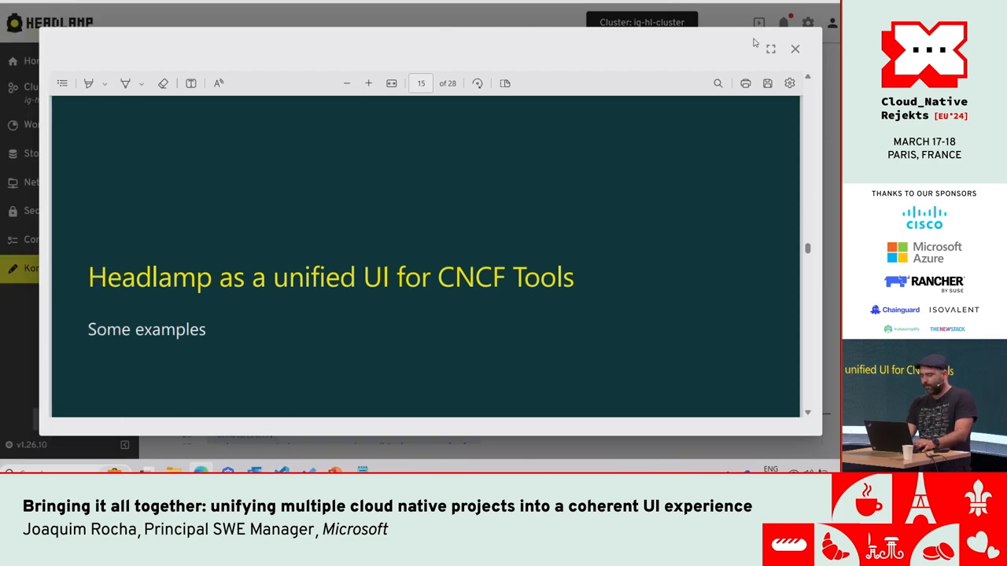
pyautogui.click(794, 49)
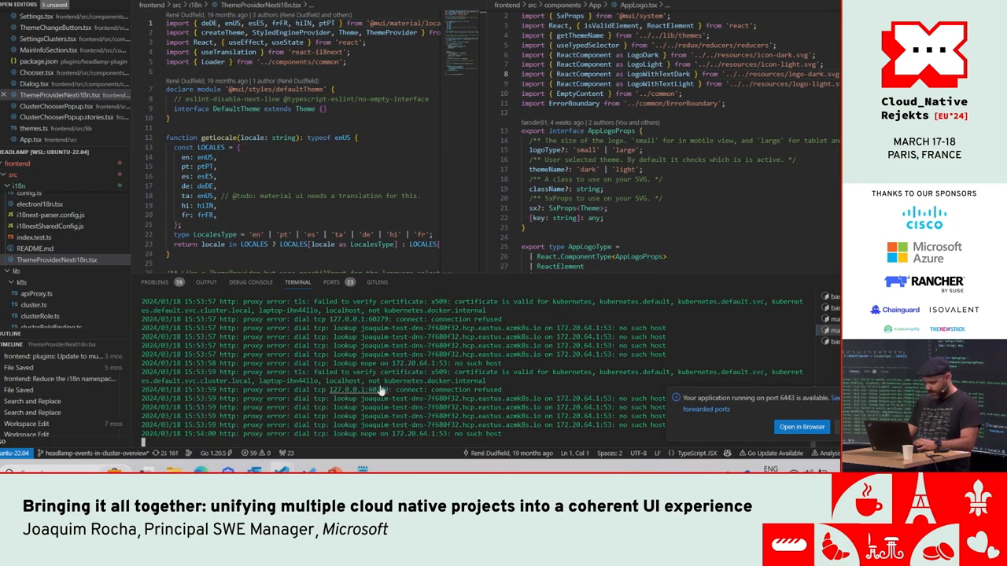
# Run 'npm run start' then 'npm run dev' in the terminal to launch Headlamp in development mode
pyautogui.write('npm run start')
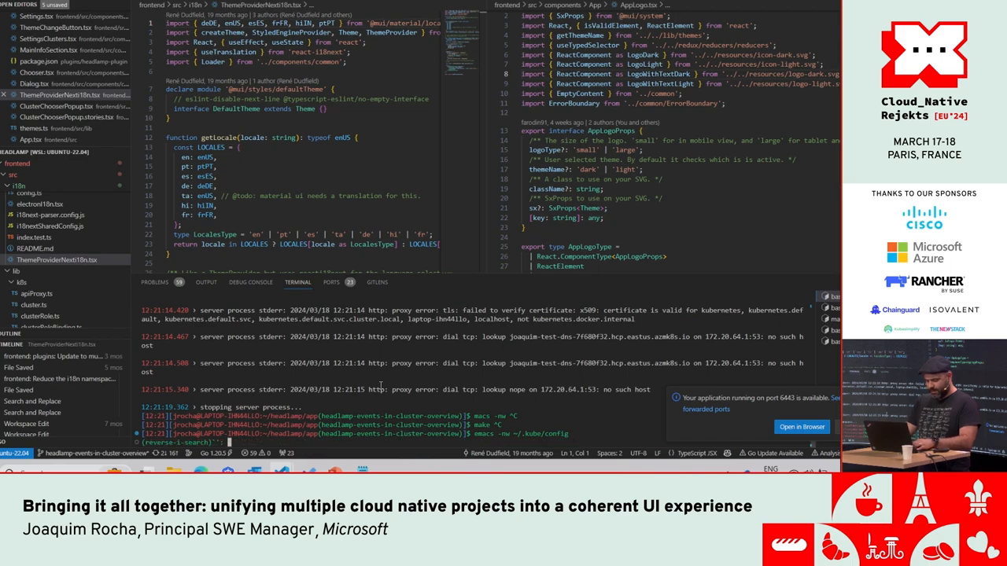
pyautogui.write('npm run dev')
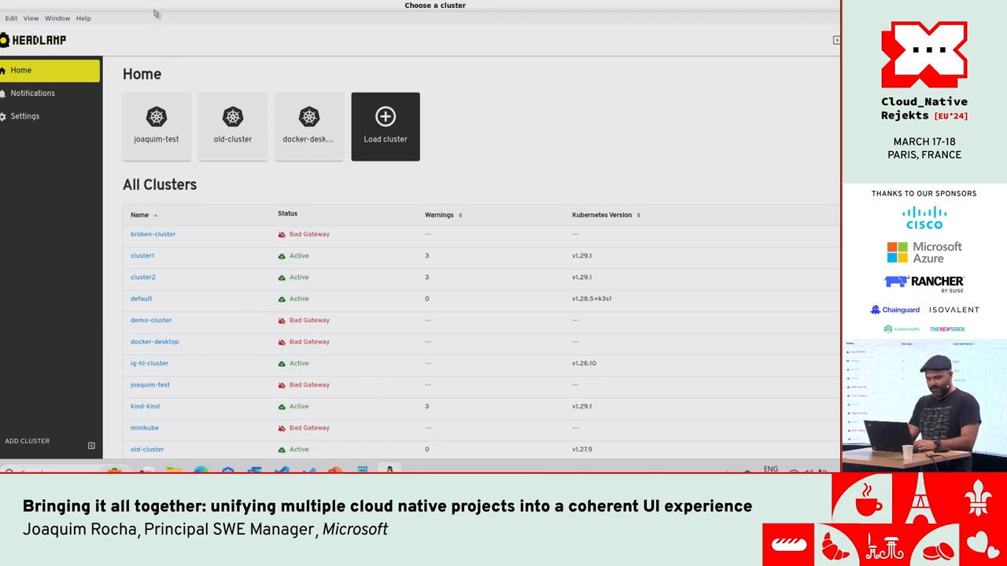
# Select the kind-kind cluster from the All Clusters table to view its overview
pyautogui.scroll(-3)
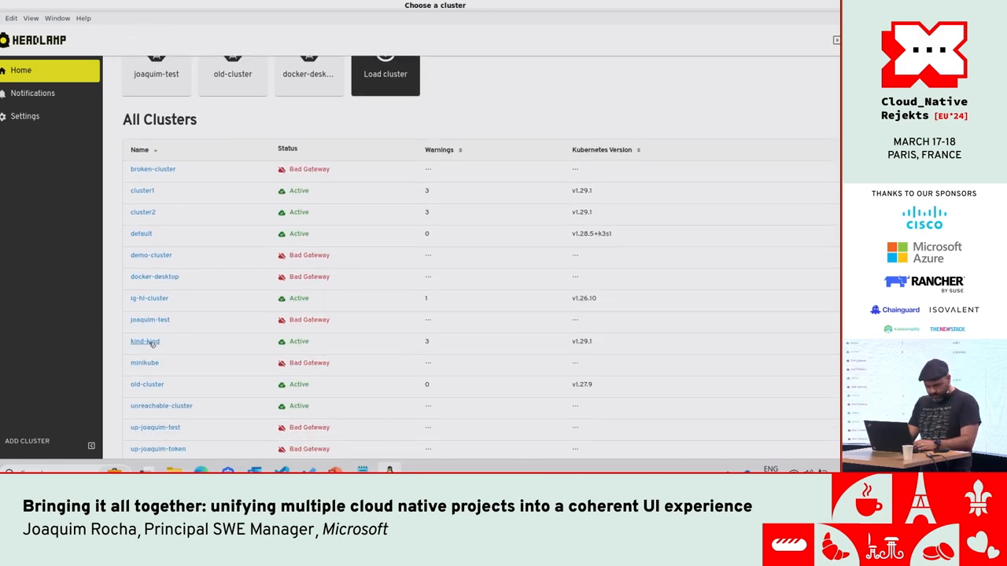
pyautogui.click(145, 341)
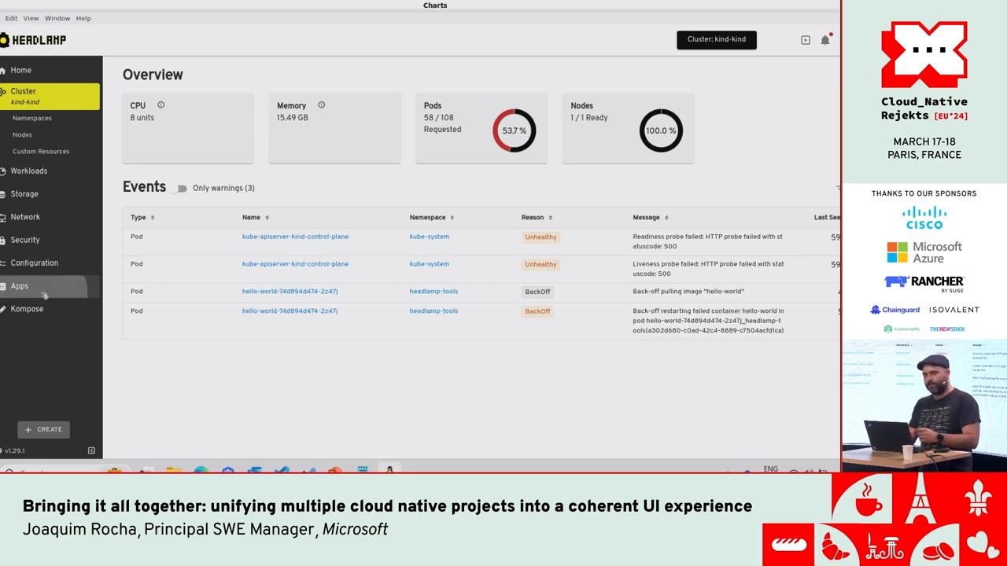
# Browse the Apps Catalog for kind-kind and look at the cert-manager chart details
pyautogui.click(19, 285)
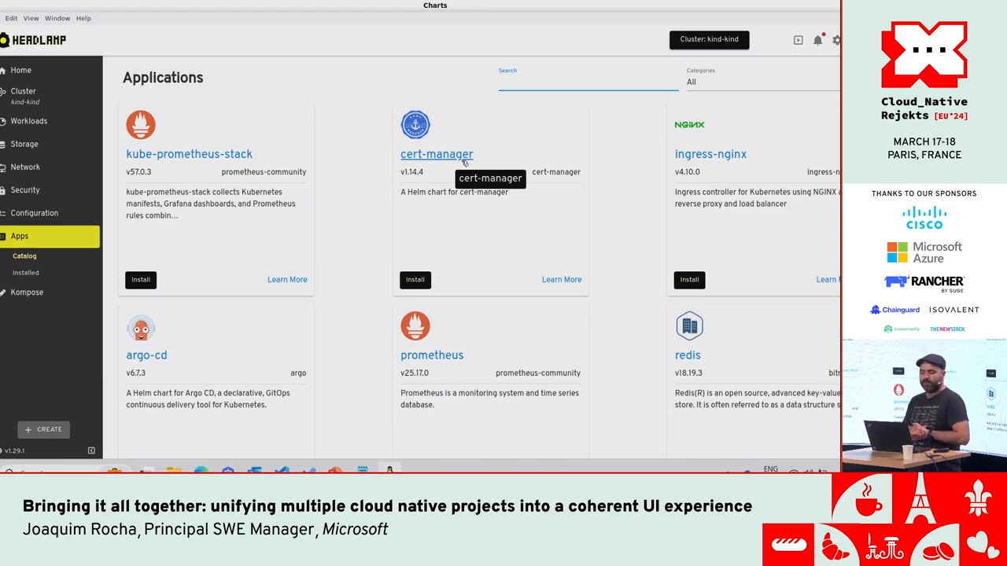
pyautogui.click(588, 81)
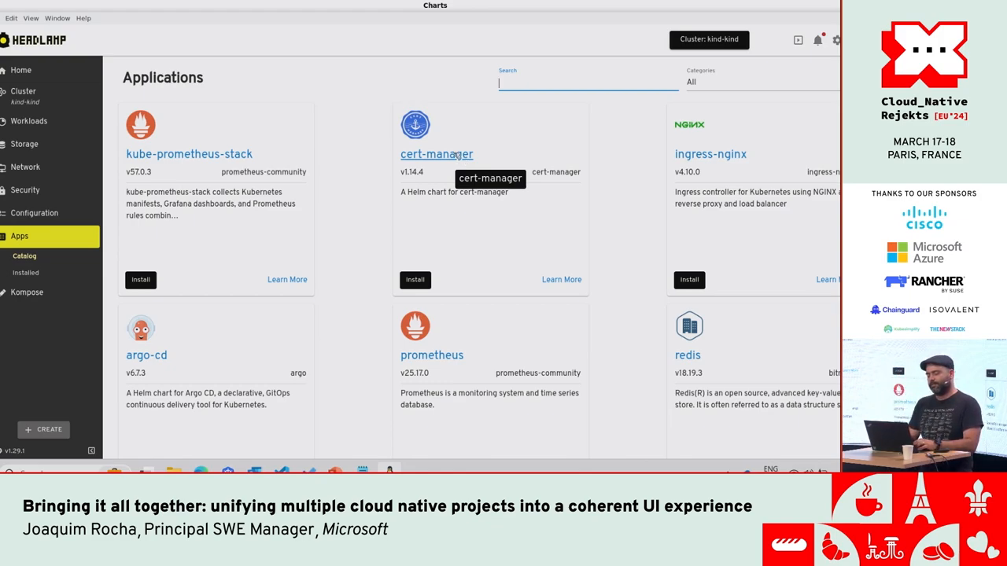
pyautogui.moveTo(366, 115)
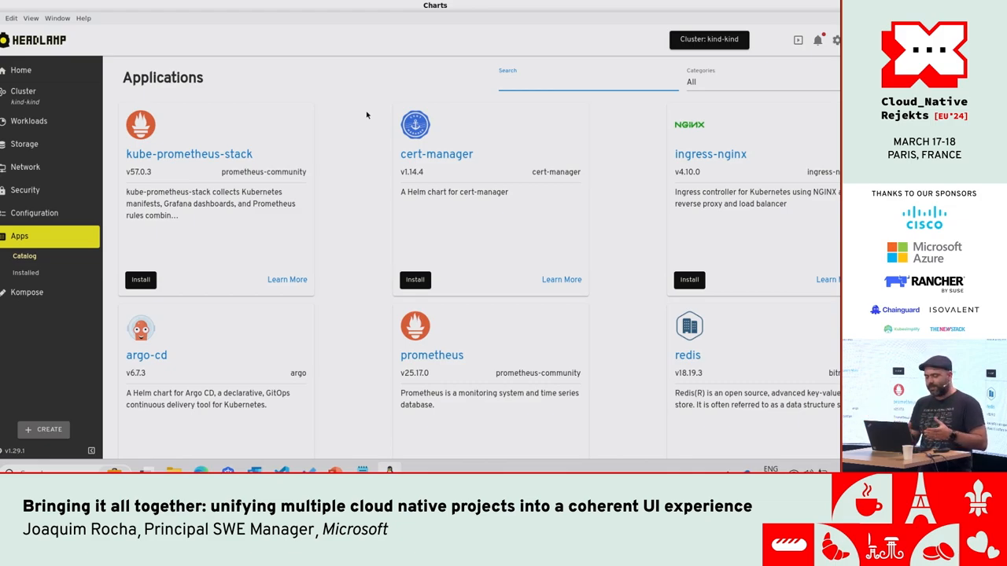
pyautogui.click(587, 83)
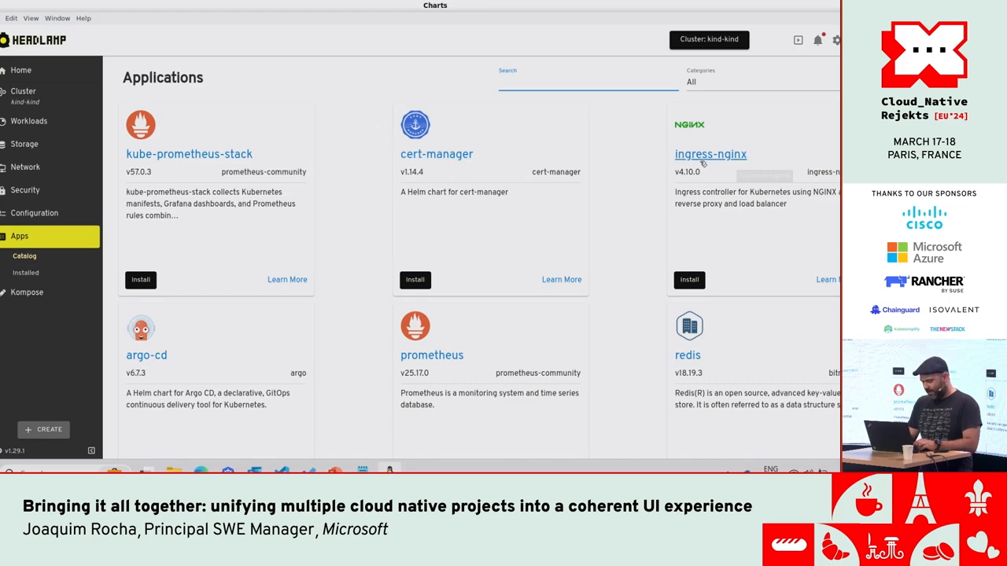
# Start installing ingress-nginx, bringing up its App install dialog with default values
pyautogui.click(709, 154)
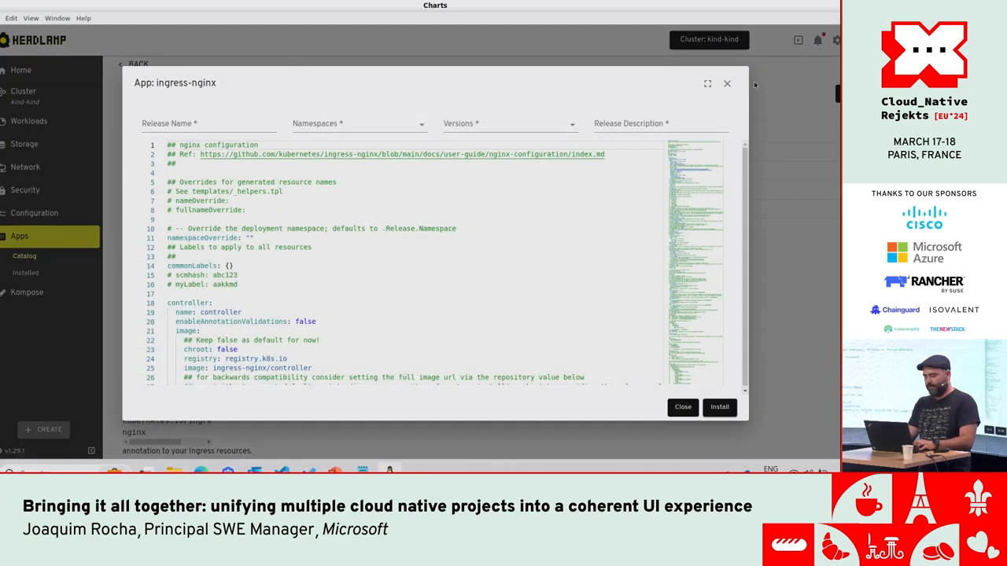
pyautogui.click(727, 83)
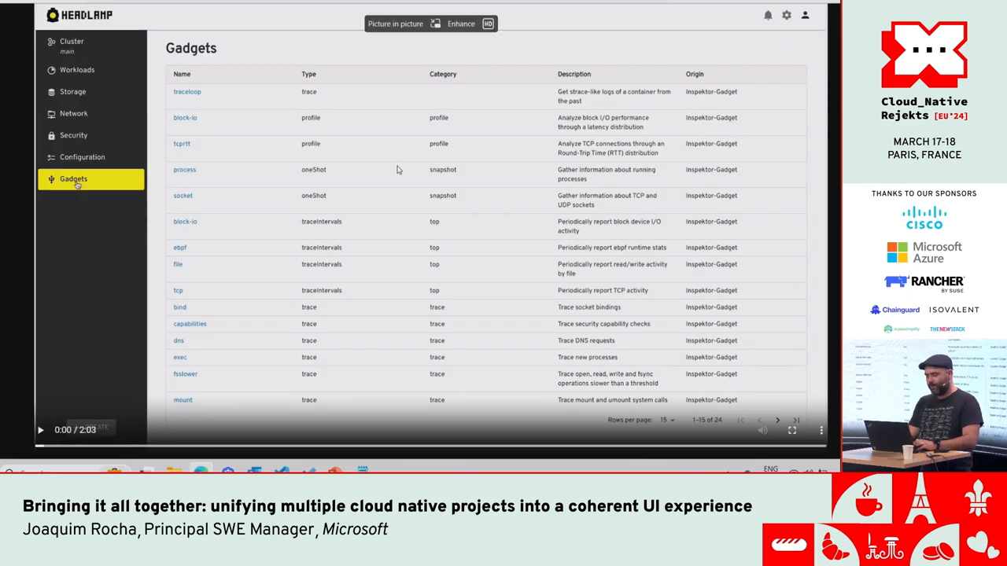
pyautogui.moveTo(59, 401)
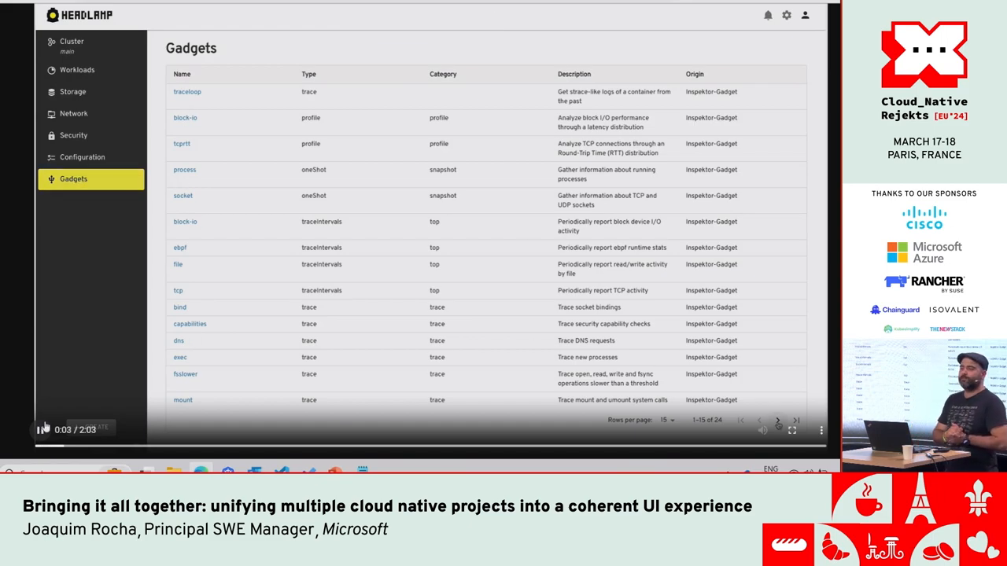
# Play the Inspektor Gadget demo, visiting the Gadgets list and the socket gadget page
pyautogui.click(777, 420)
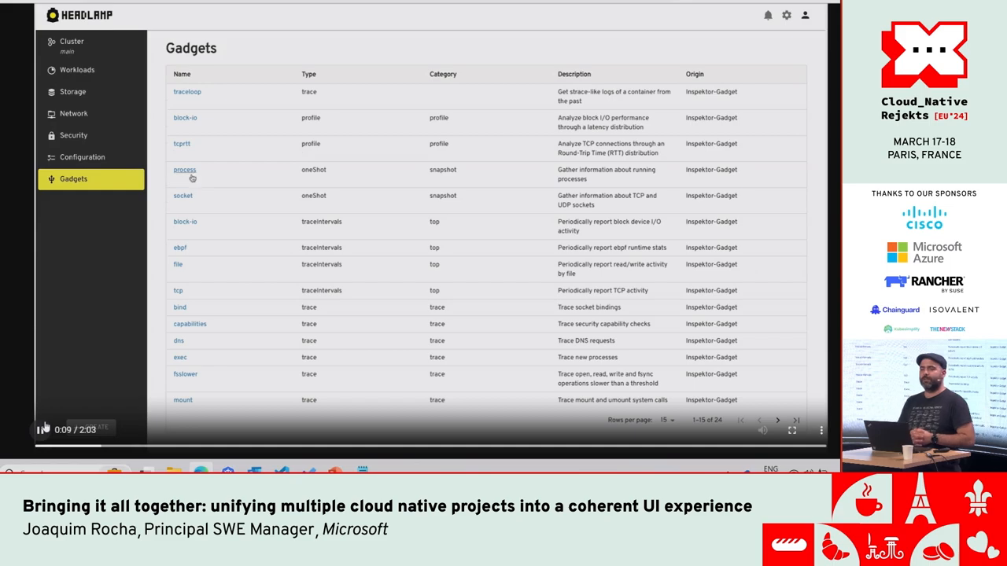
pyautogui.click(184, 170)
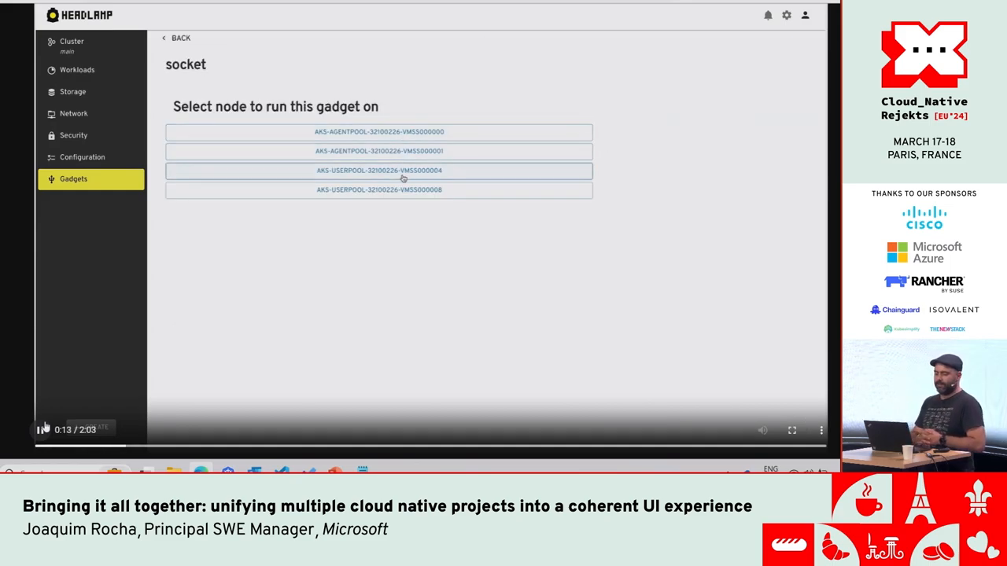
pyautogui.click(379, 170)
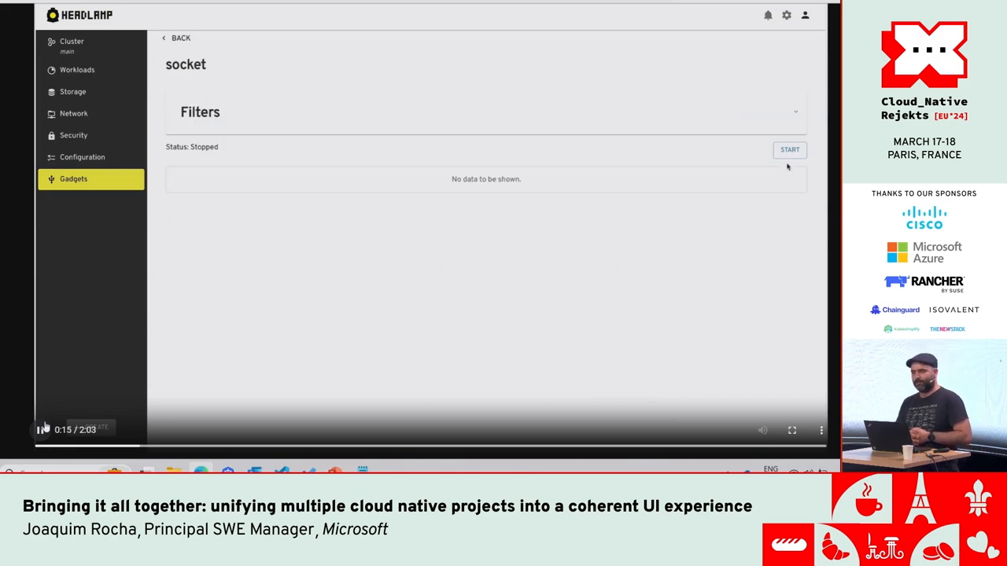
pyautogui.click(790, 149)
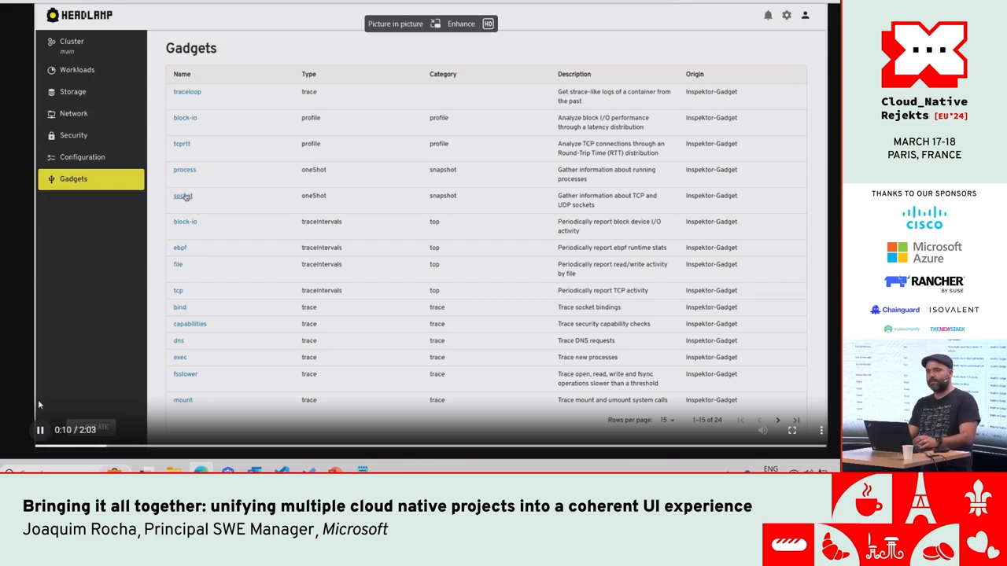
# Run the socket gadget on the last node, review the argocd TCP sockets, and return to Gadgets
pyautogui.click(183, 196)
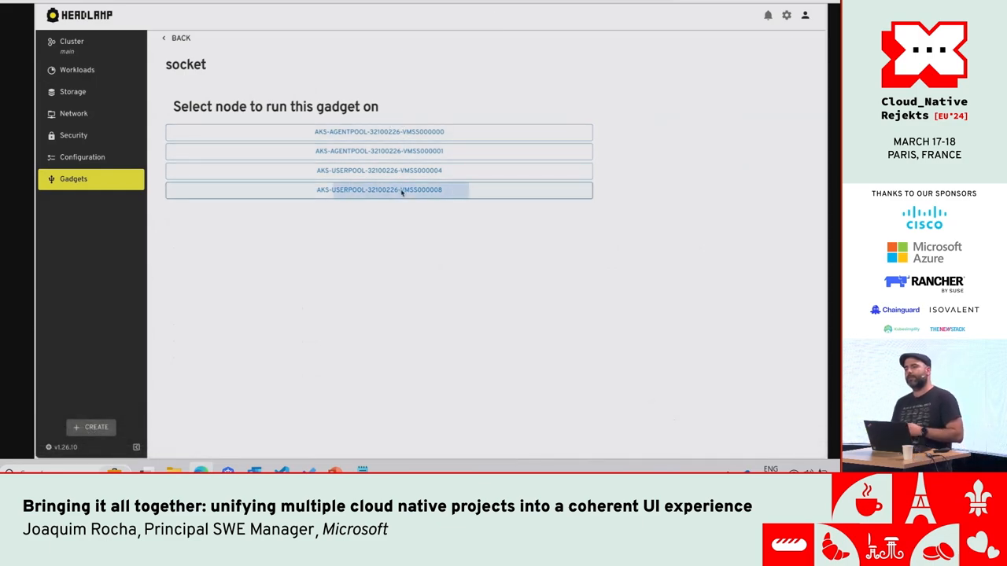
pyautogui.click(379, 189)
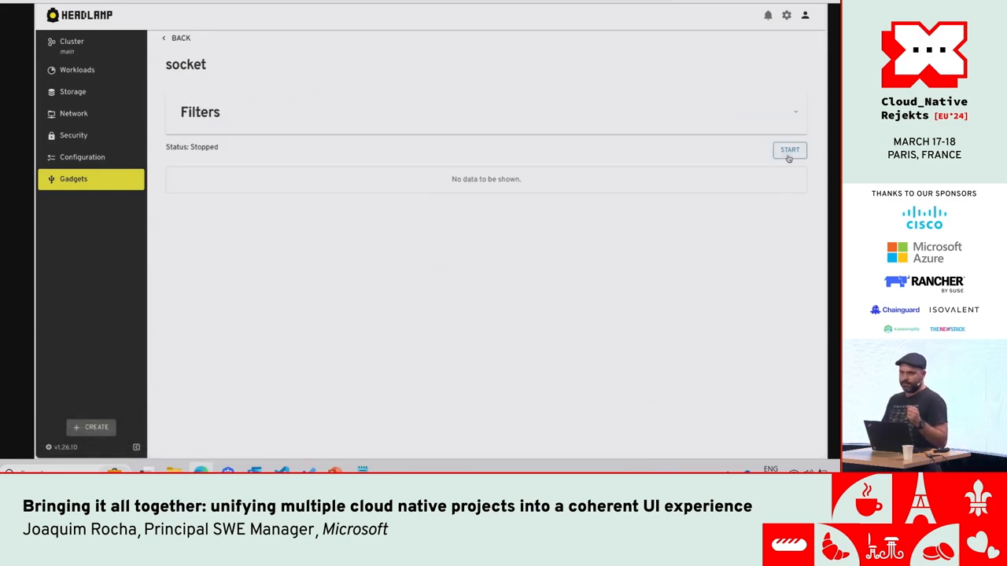
pyautogui.click(788, 150)
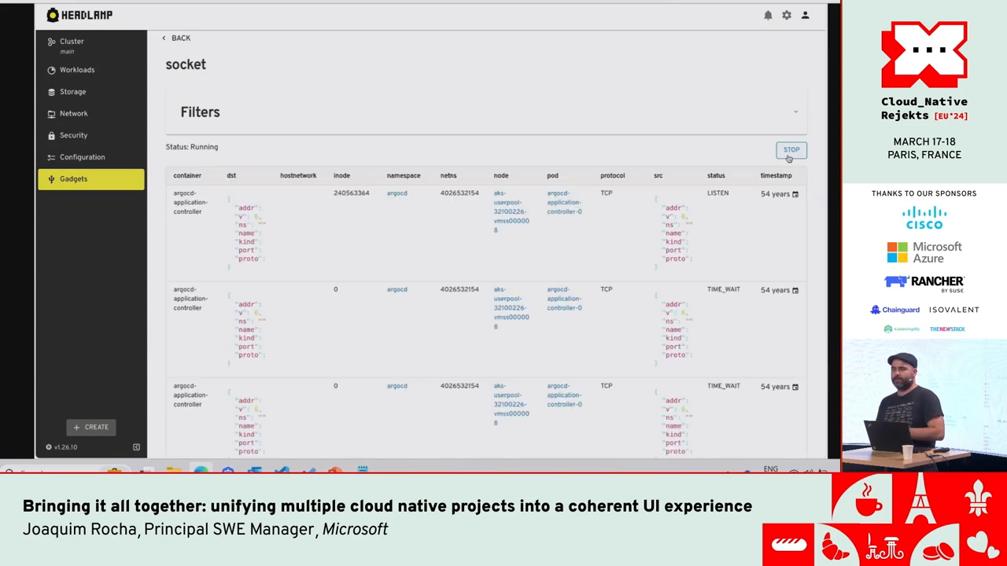
pyautogui.scroll(-3)
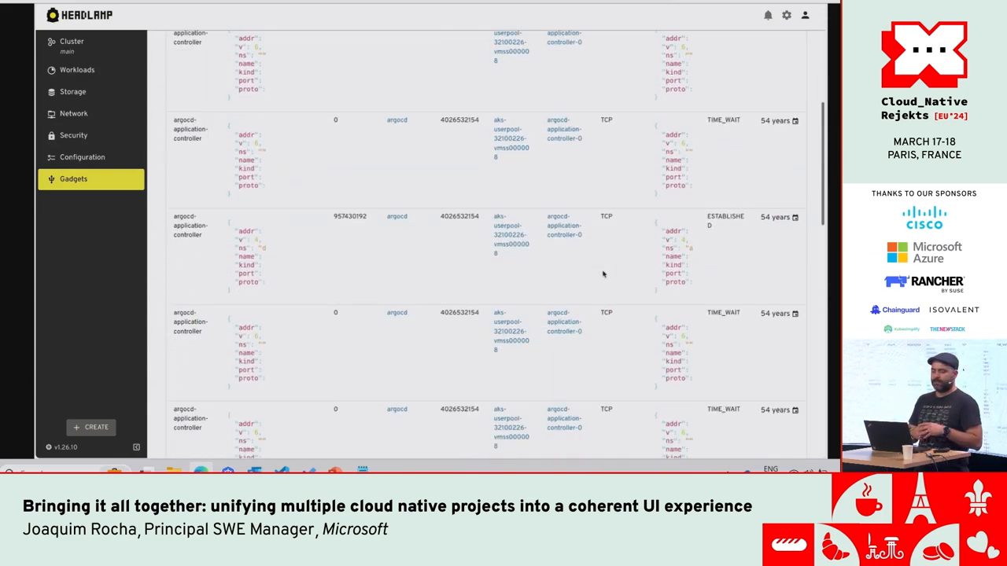
pyautogui.scroll(-3)
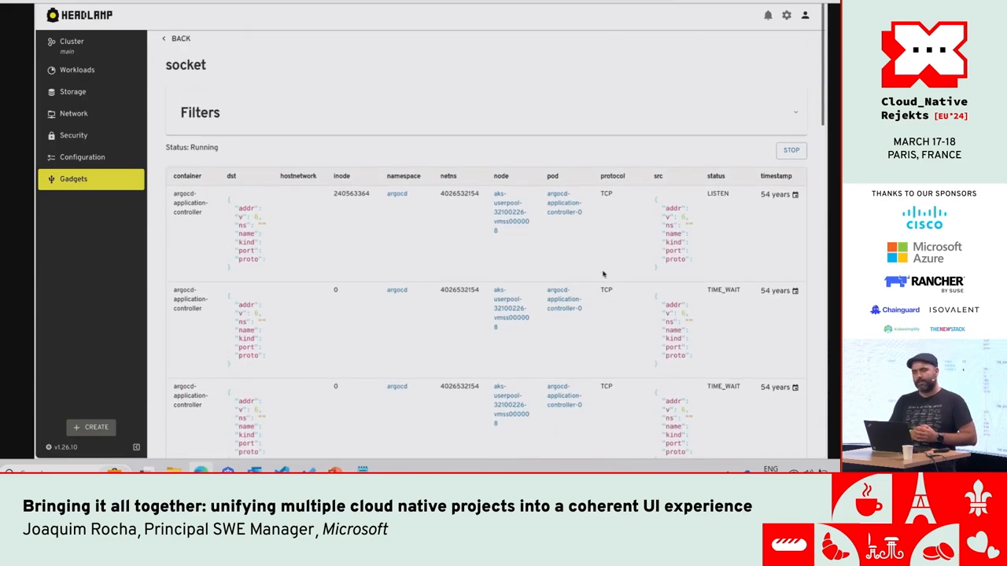
pyautogui.moveTo(549, 242)
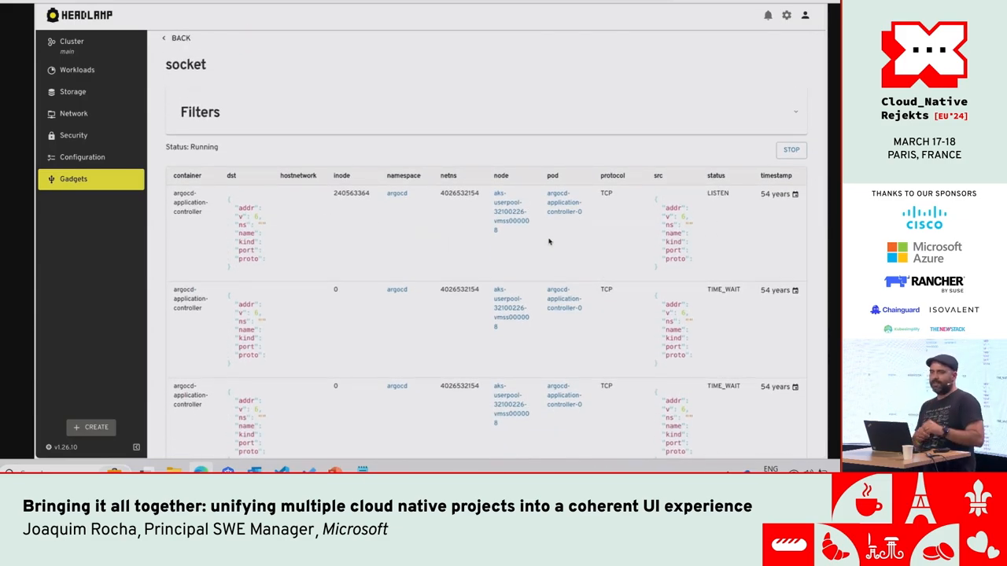
pyautogui.click(177, 38)
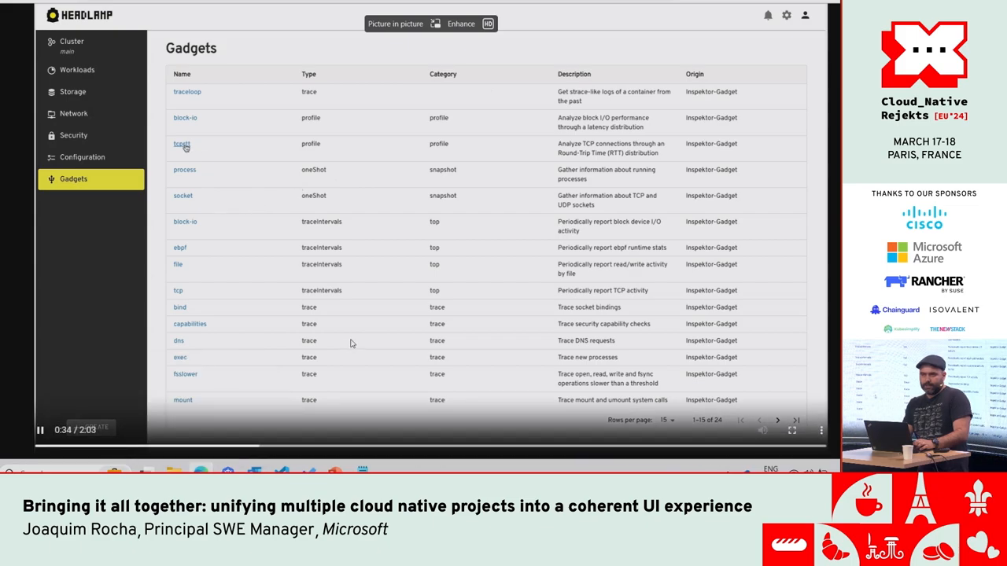
# Start the tcprtt gadget on the last user-pool node
pyautogui.click(181, 144)
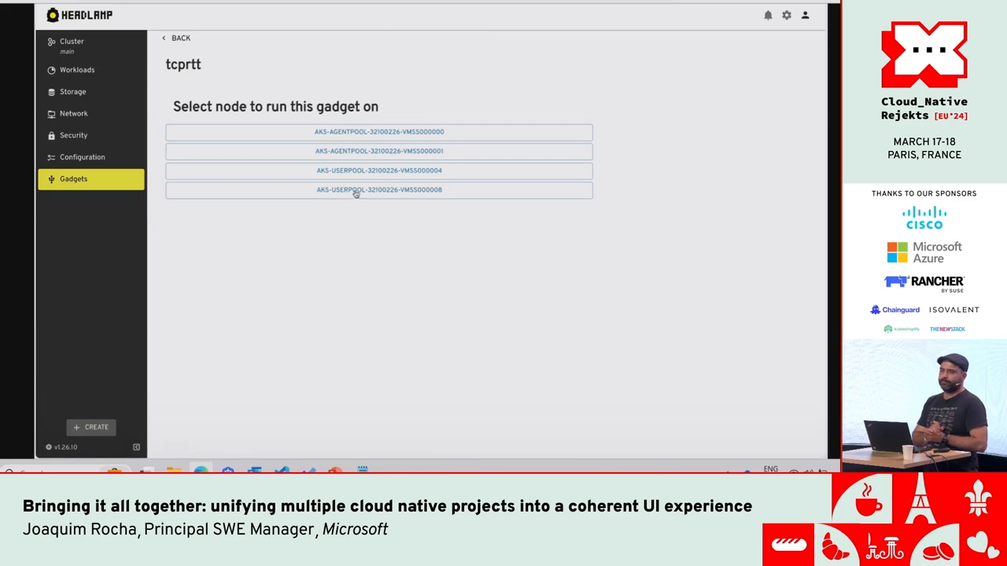
pyautogui.click(380, 190)
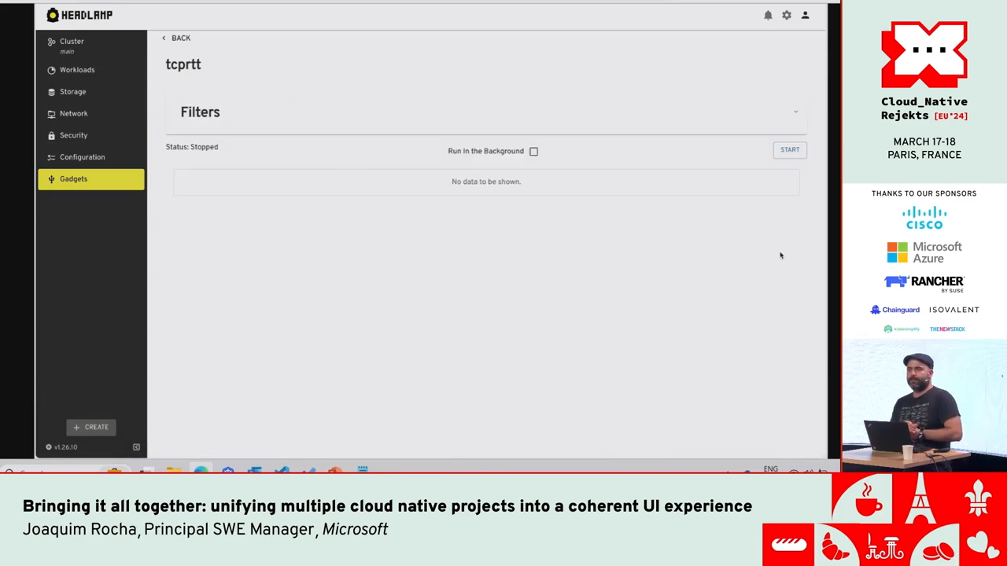
pyautogui.click(790, 150)
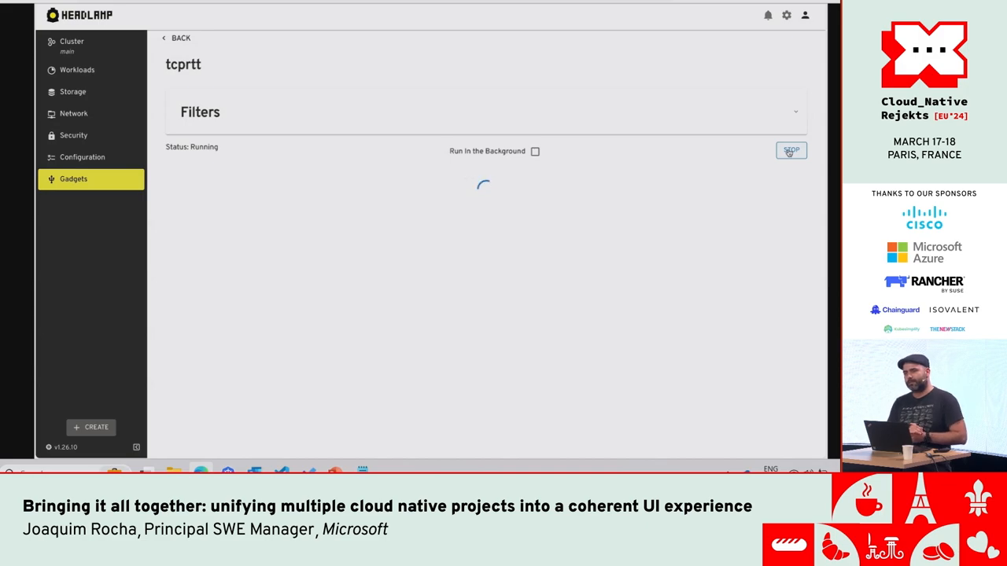
pyautogui.click(790, 150)
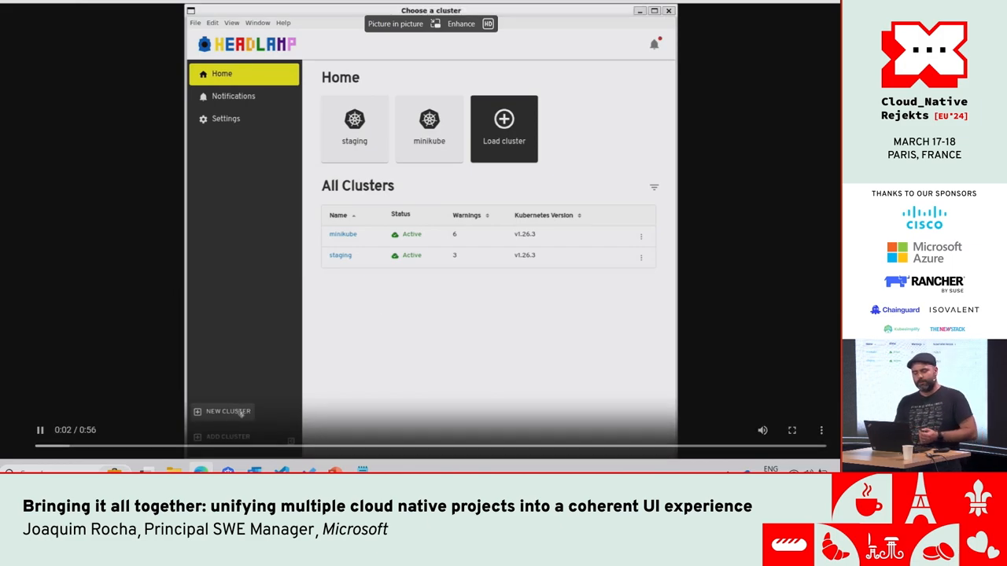
# Create a new cluster of type minikube named weeoweeowee
pyautogui.click(228, 411)
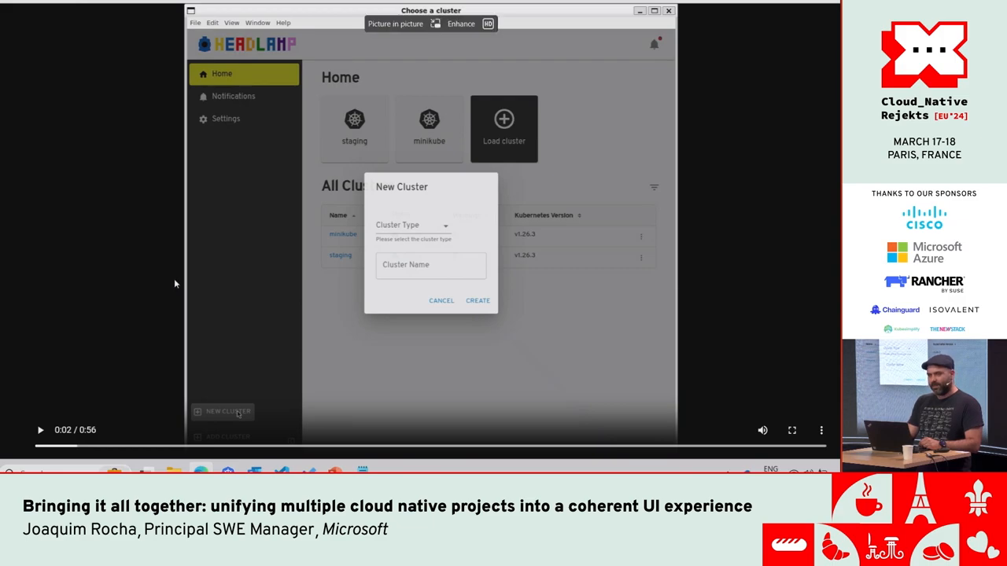
pyautogui.click(413, 225)
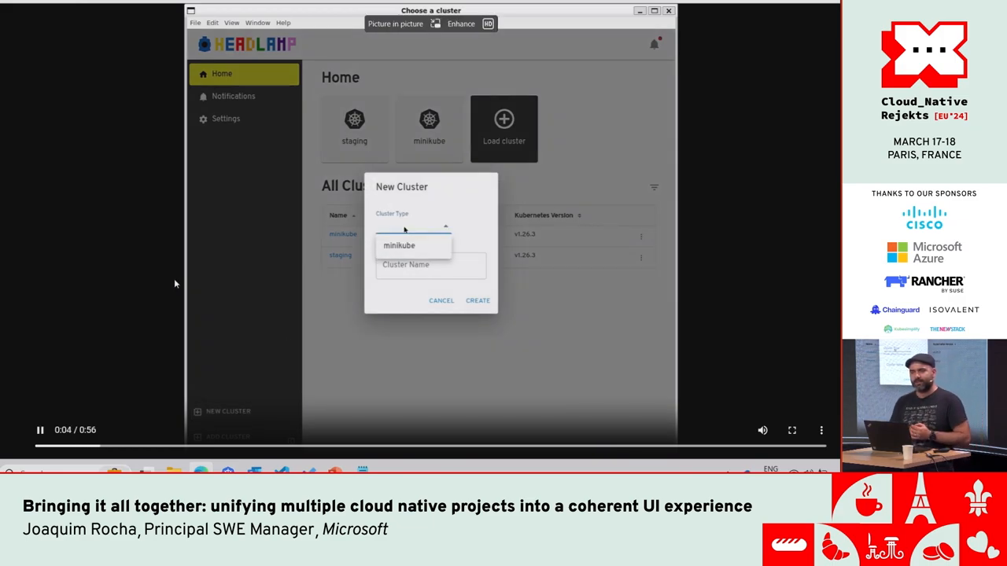
pyautogui.click(398, 244)
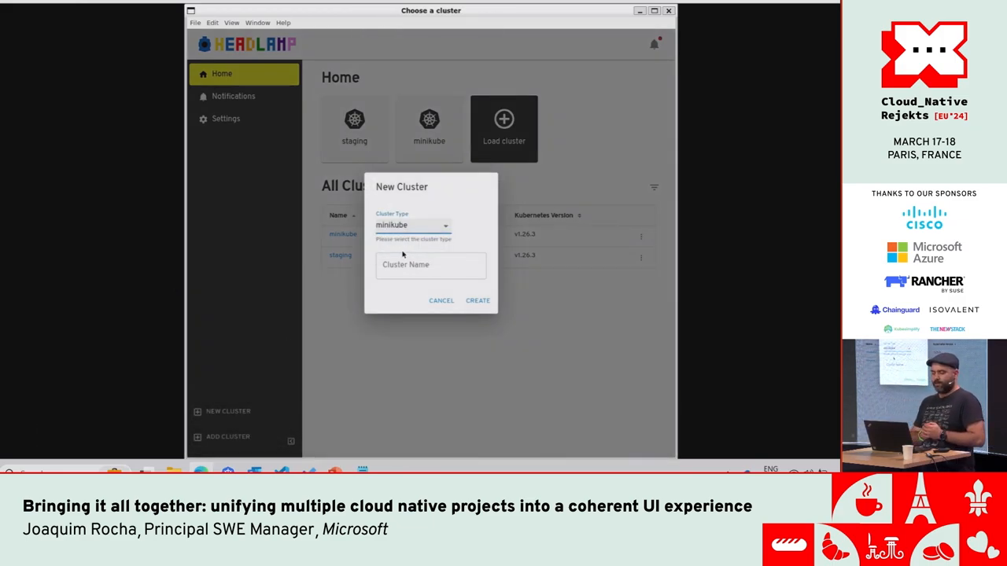
pyautogui.write('weeoweeqwee')
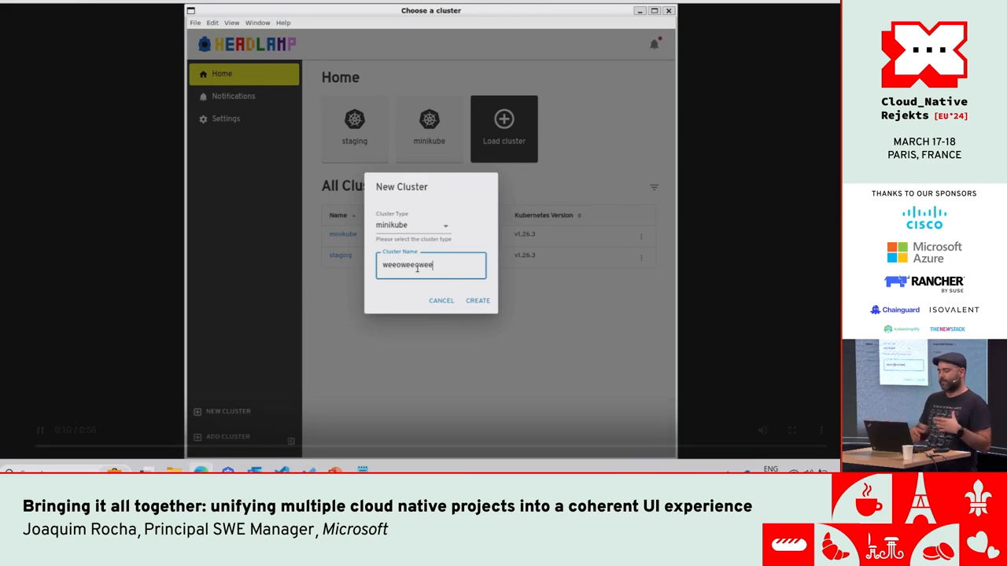
pyautogui.click(477, 300)
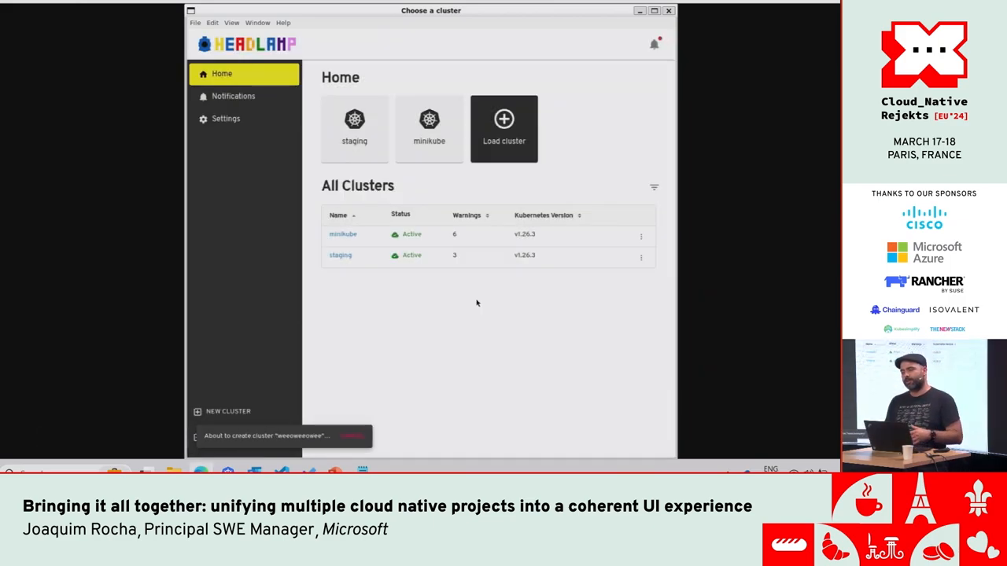
pyautogui.moveTo(381, 419)
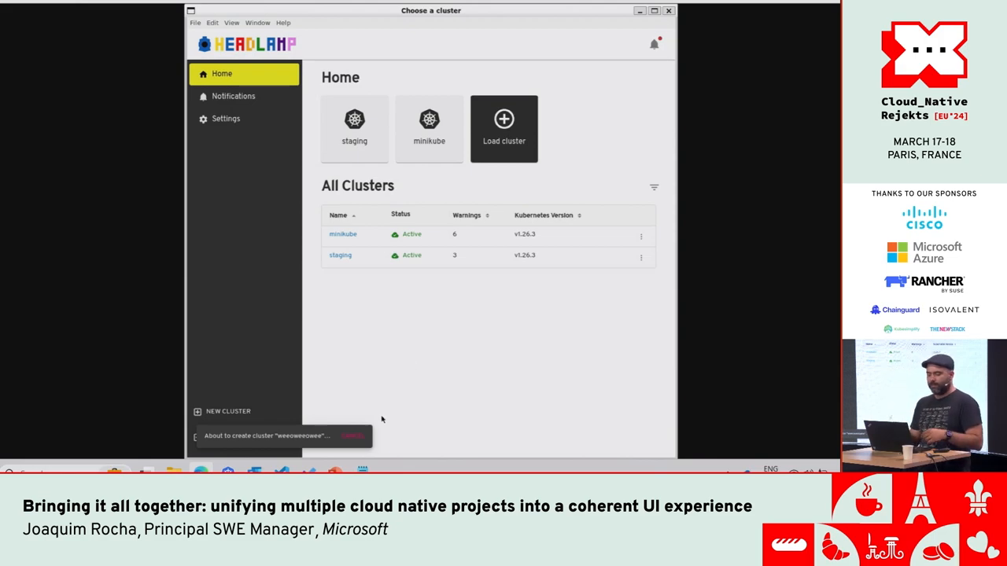
pyautogui.moveTo(320, 410)
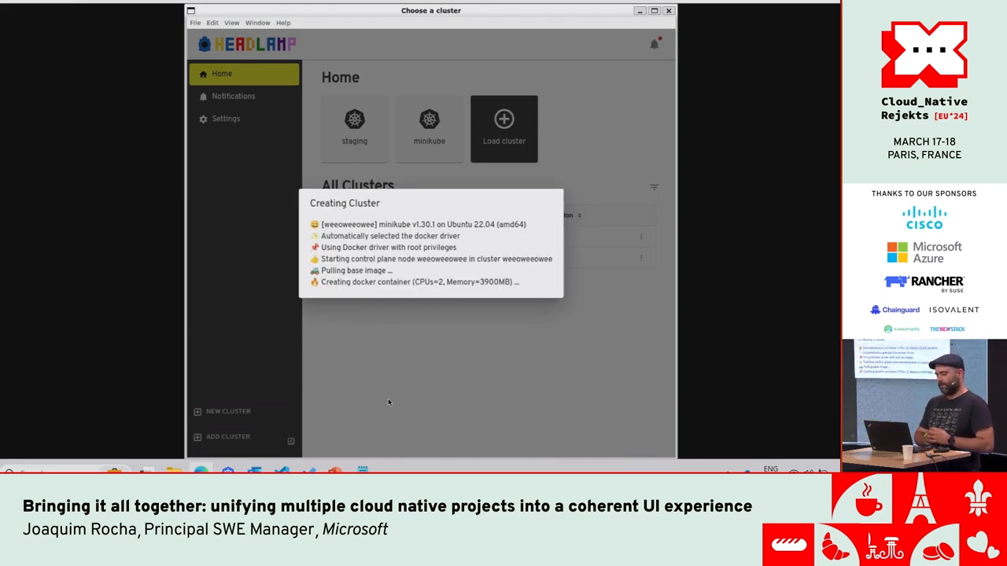
pyautogui.moveTo(585, 345)
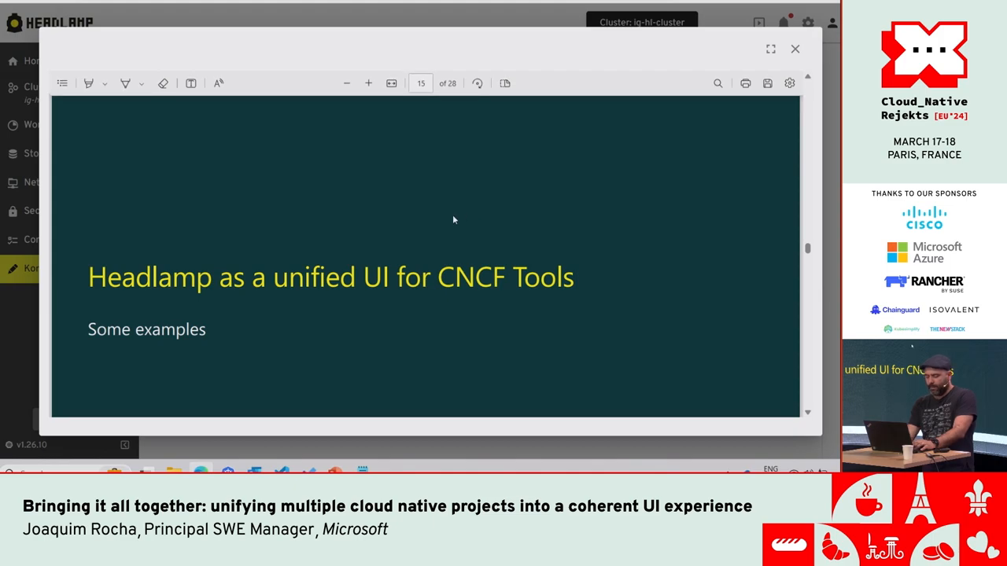
pyautogui.moveTo(793, 22)
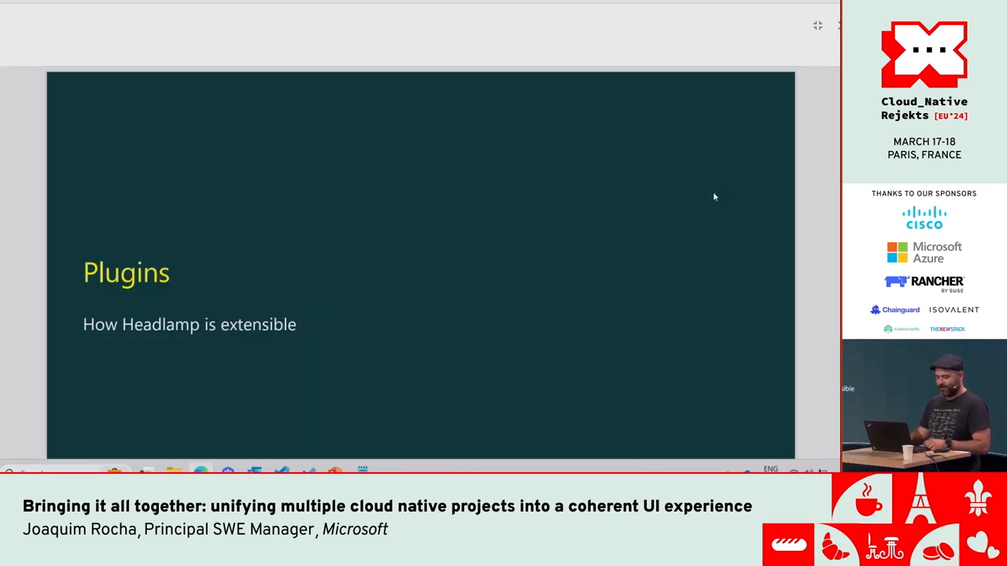
# Advance to the Plugin Development slide on the headlamp-plugin command and plugin API
pyautogui.press('Right')
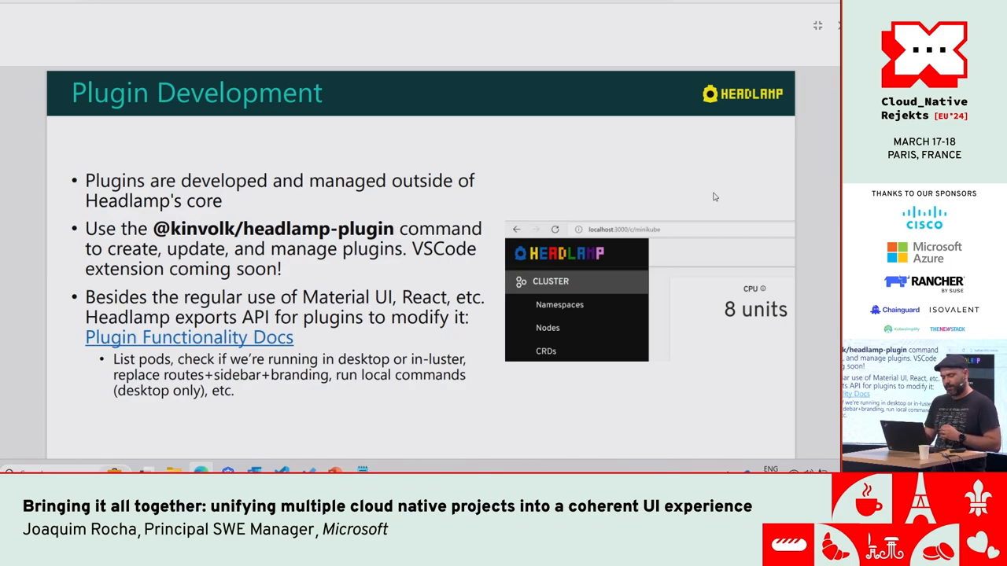
# Advance to the slide on external shared dependencies and the plugins/examples folder
pyautogui.press('Right')
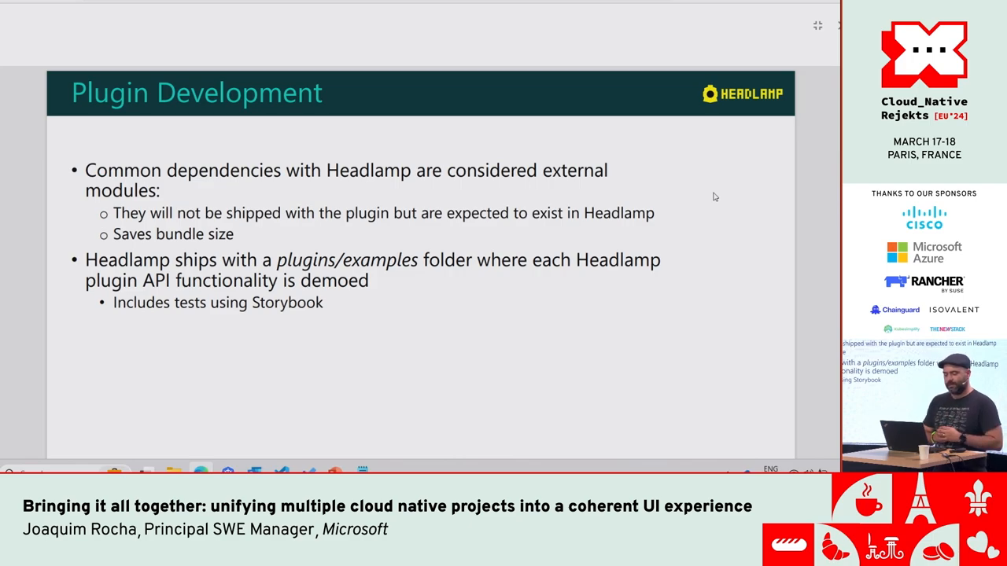
# Advance through the unified settings and ArtifactHub slide to the Community title slide
pyautogui.press('Right')
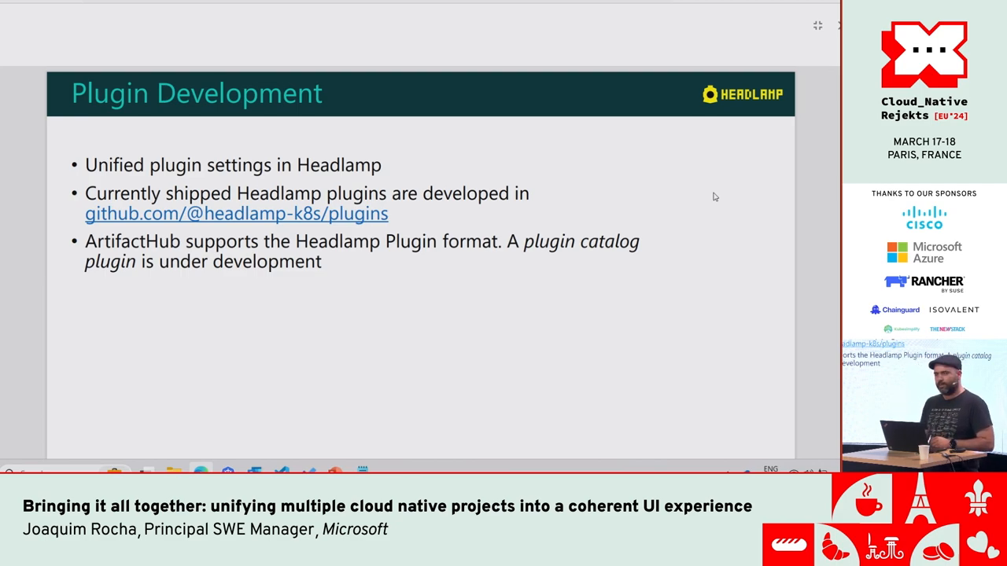
pyautogui.press('right')
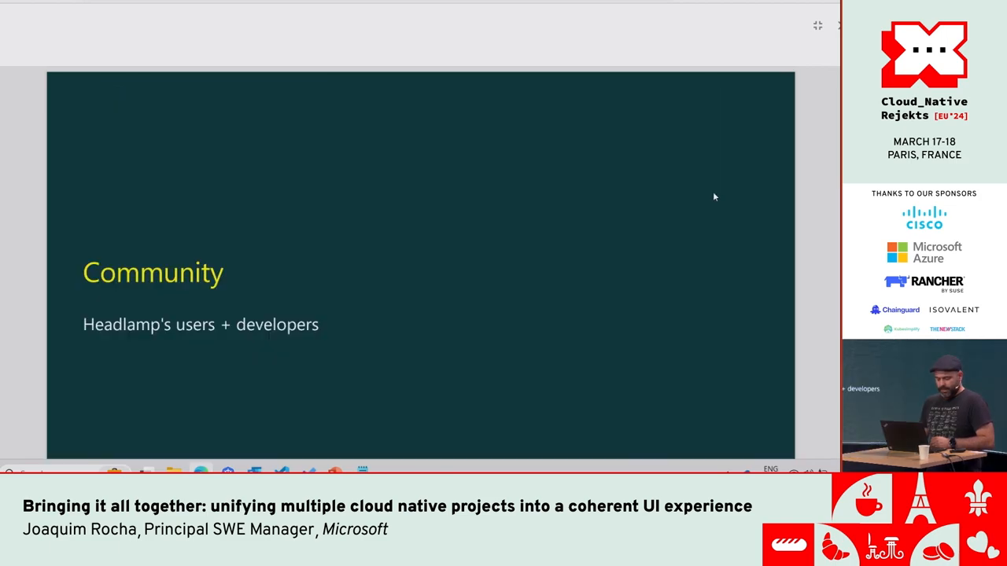
pyautogui.press('Right')
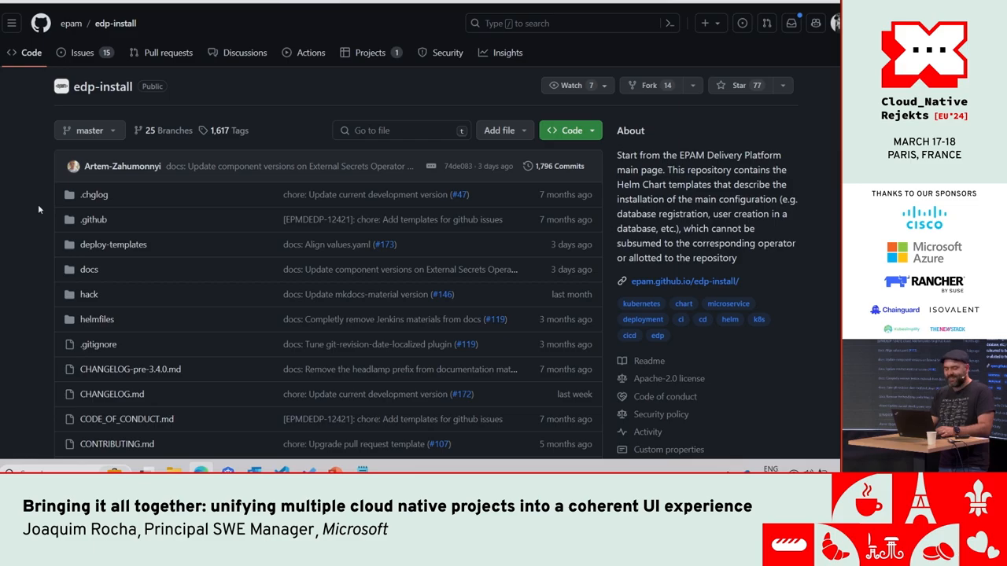
# Scroll the edp-install README down to the EDP operators table and back up slightly
pyautogui.scroll(-3)
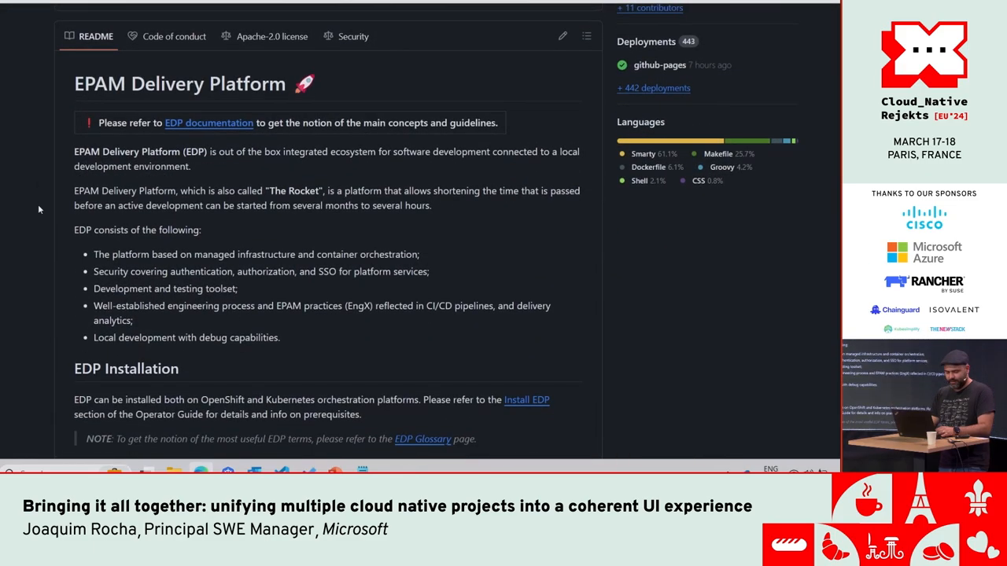
pyautogui.scroll(-3)
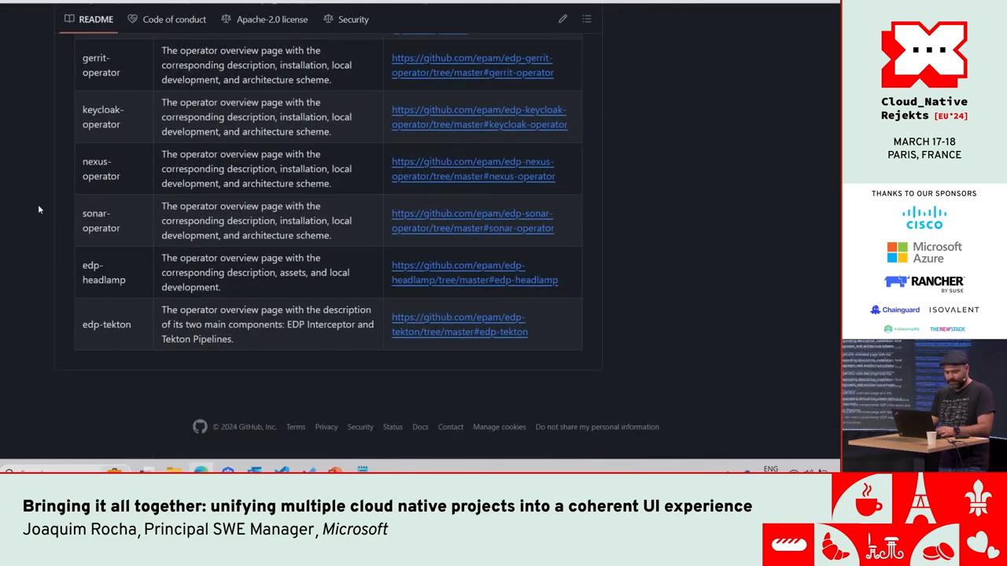
pyautogui.scroll(3)
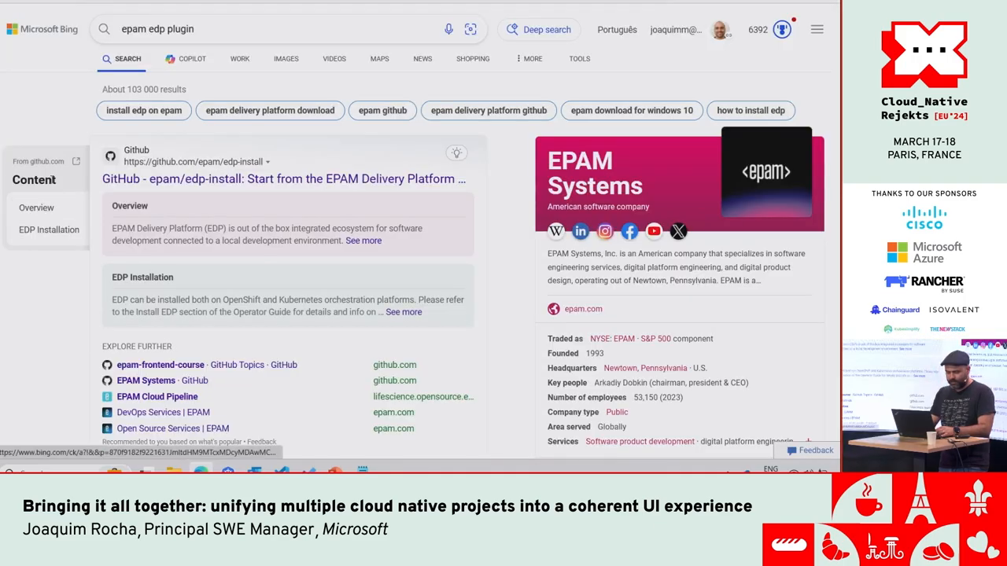
# Search for the epam edp headlamp plugin, reach the epam/edp-headlamp README and play its EDP Portal overview video
pyautogui.write('headlamp')
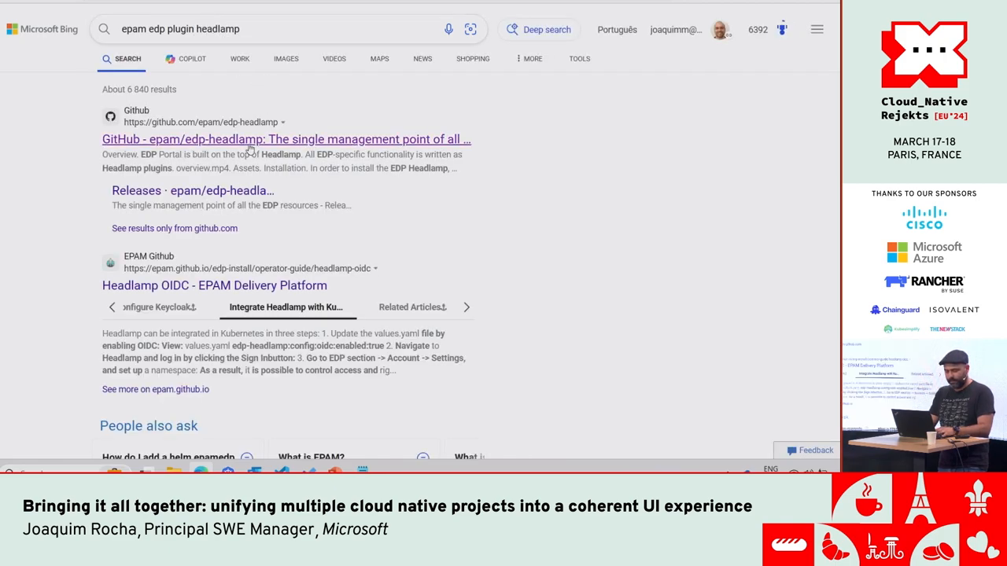
pyautogui.click(286, 139)
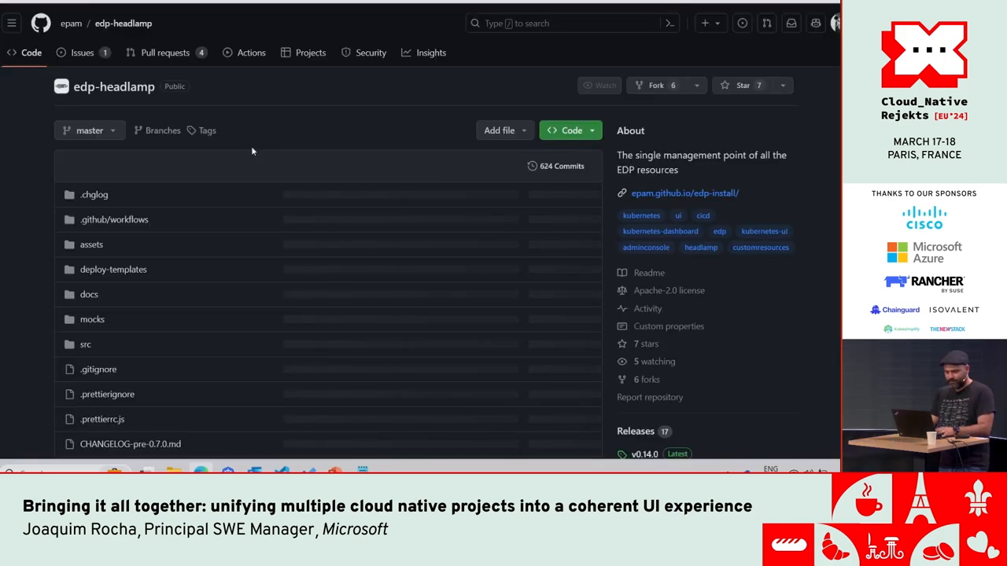
pyautogui.scroll(-3)
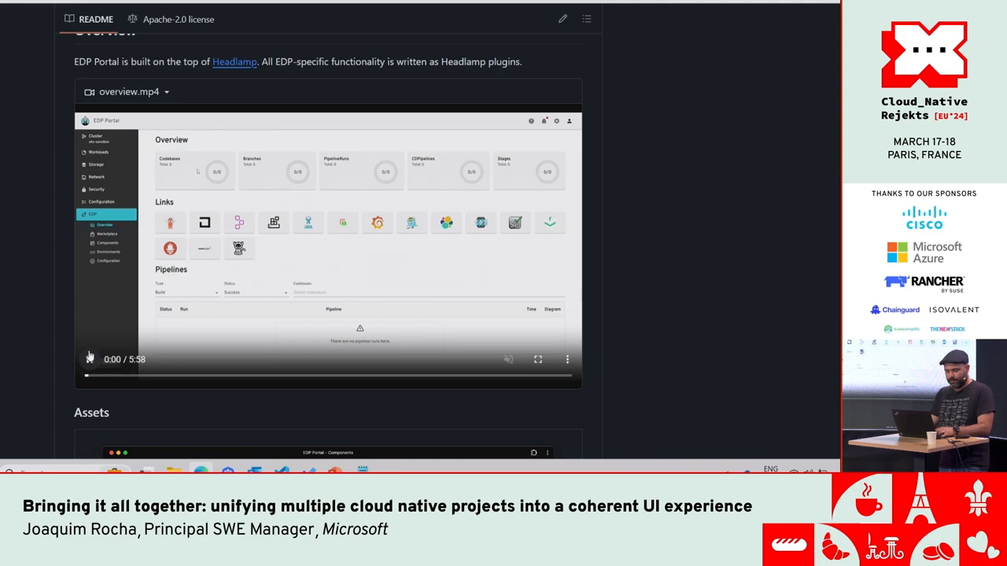
pyautogui.moveTo(39, 311)
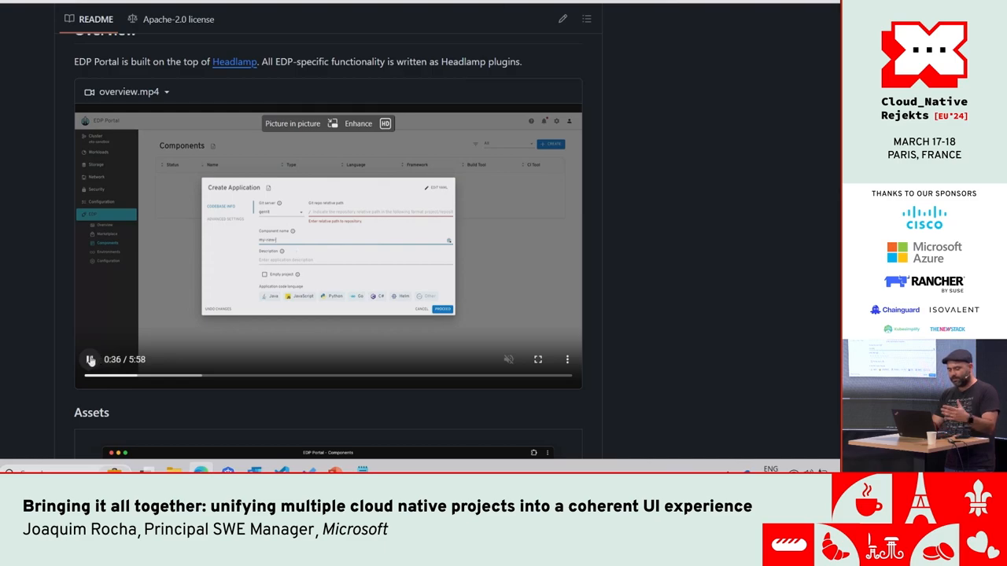
pyautogui.click(90, 360)
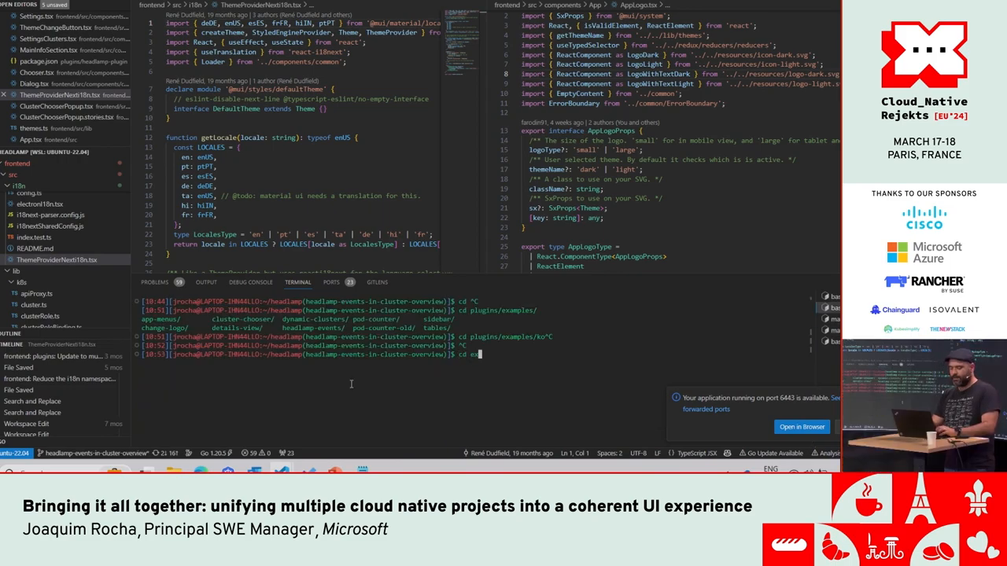
# In the terminal, go into plugins/examples/change-logo and run npm run dev
pyautogui.write('plugins/')
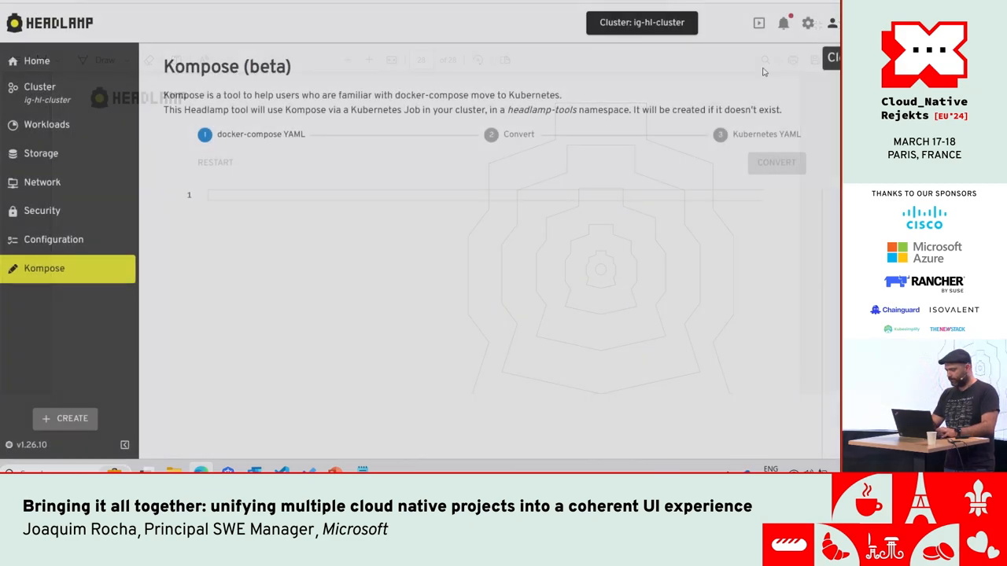
pyautogui.moveTo(90, 90)
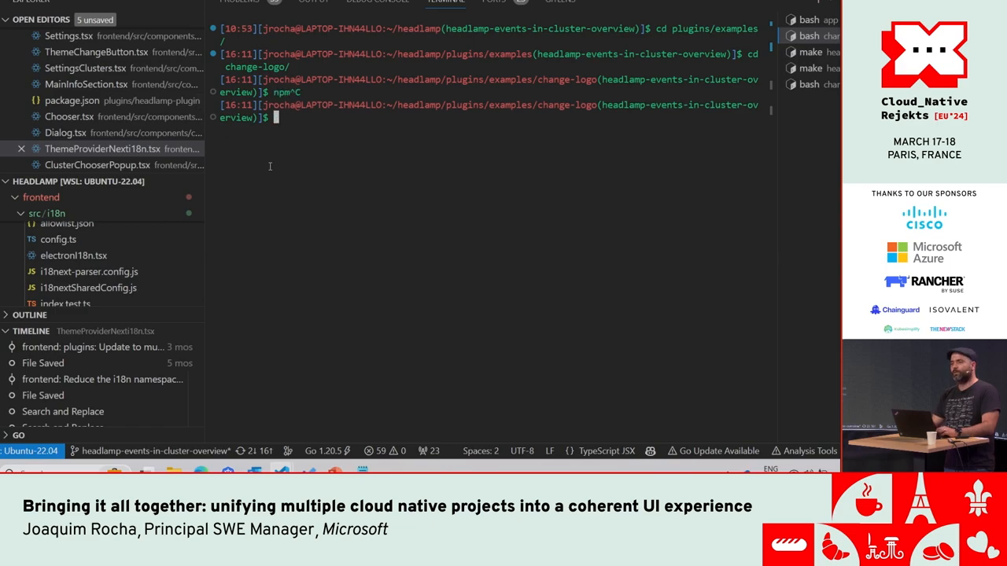
pyautogui.write('npm')
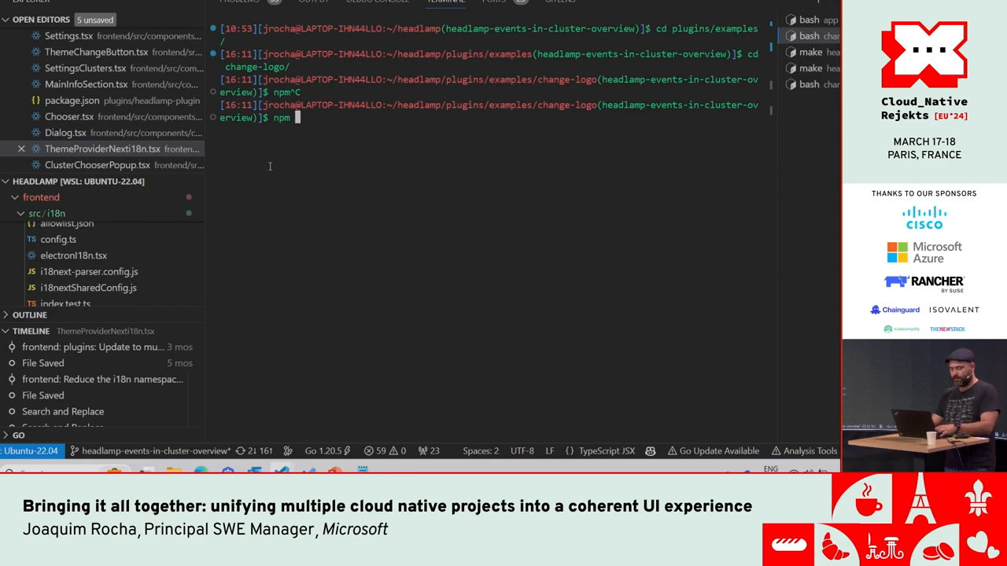
pyautogui.write('run')
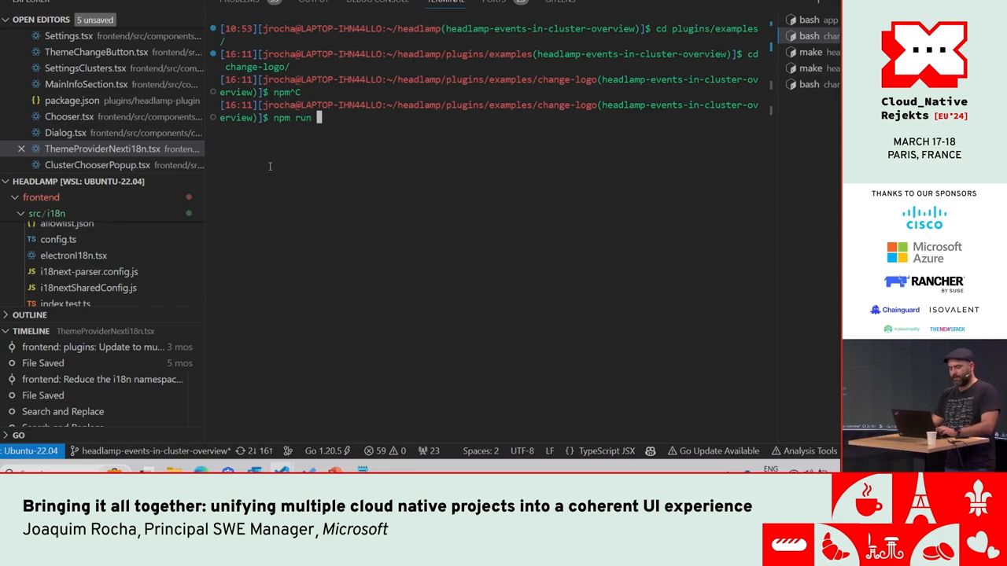
pyautogui.write('dev')
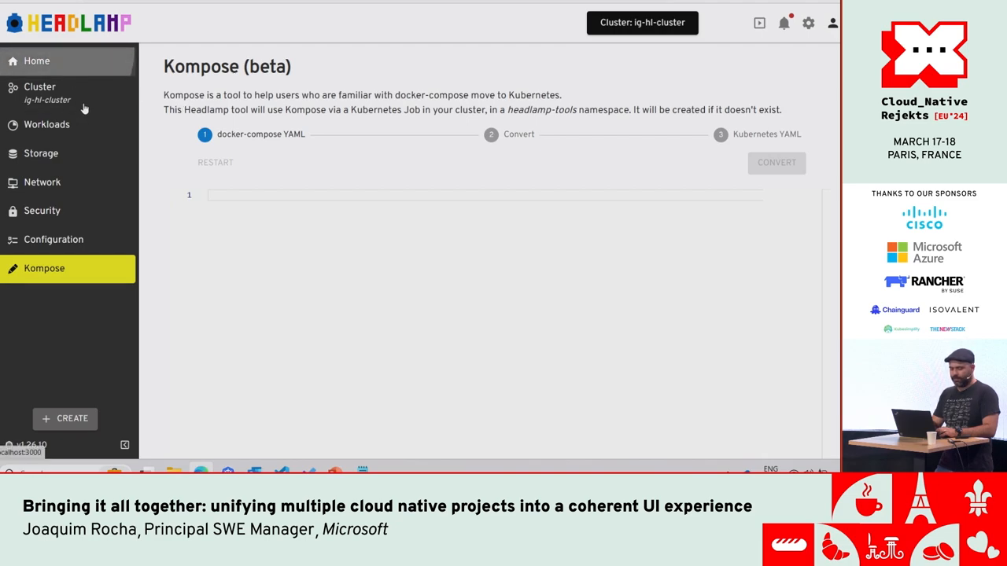
# From Headlamp's settings, list the plugins, enter change-logo's settings and focus the Logo URL field
pyautogui.click(808, 23)
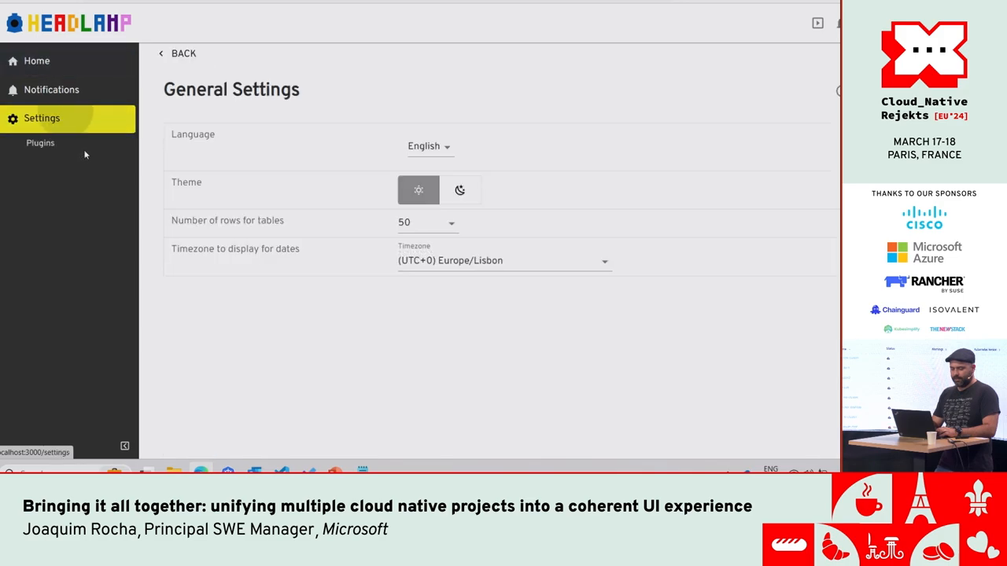
pyautogui.click(40, 143)
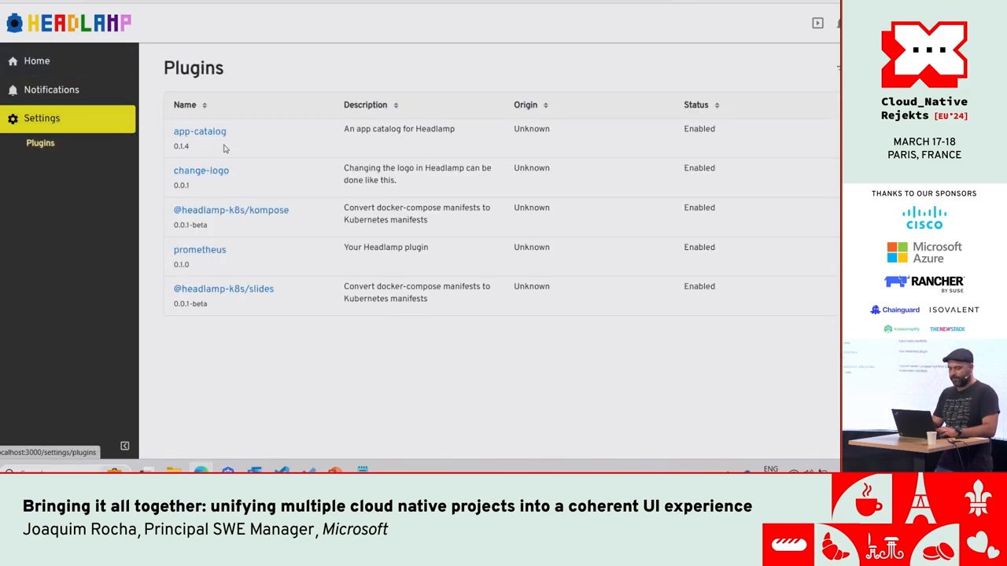
pyautogui.click(201, 170)
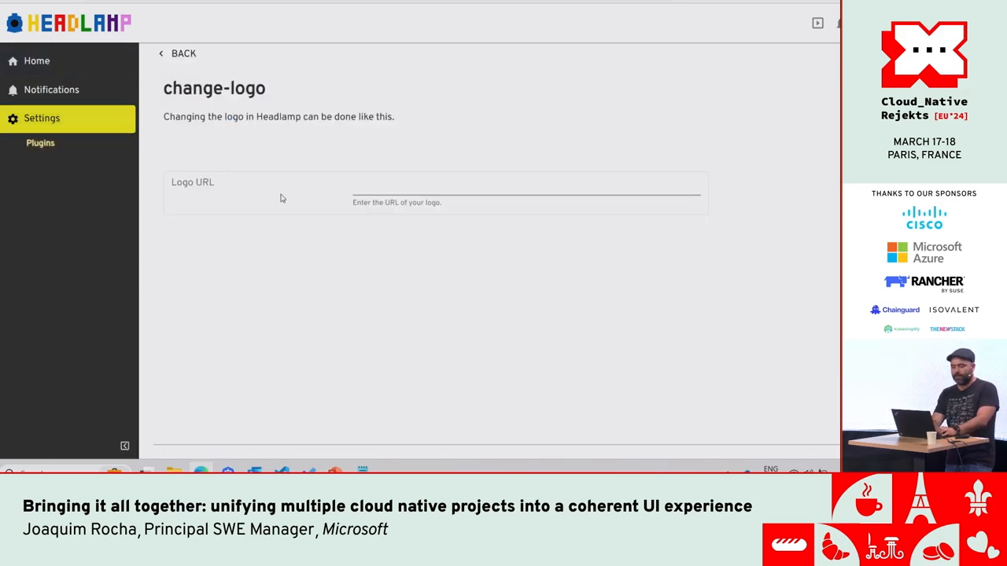
pyautogui.click(527, 188)
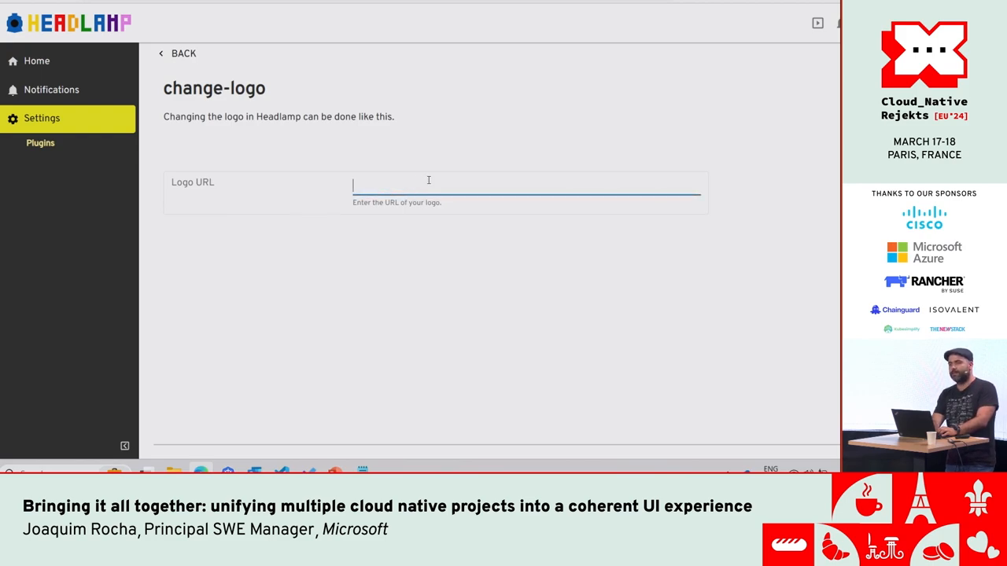
pyautogui.moveTo(415, 225)
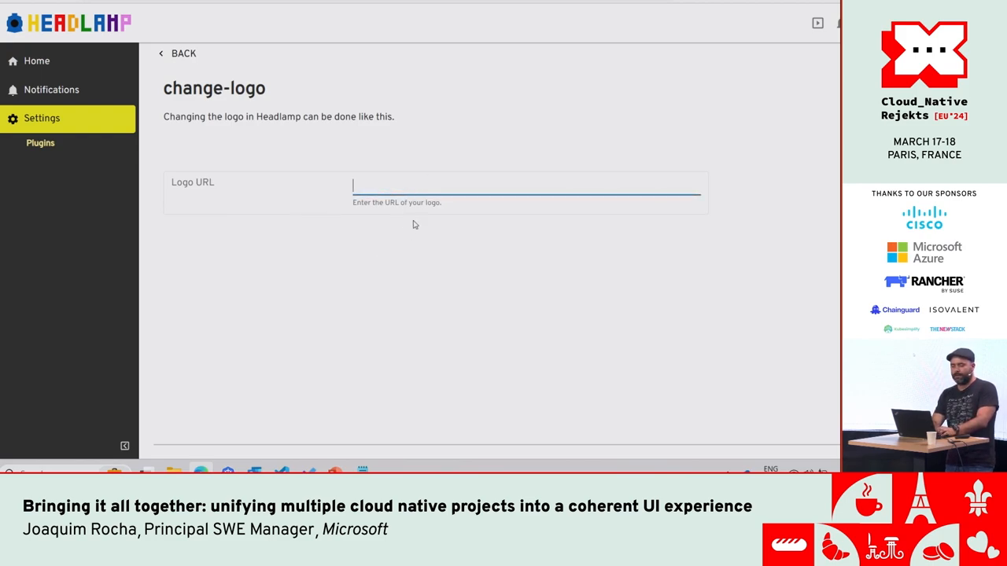
pyautogui.moveTo(278, 165)
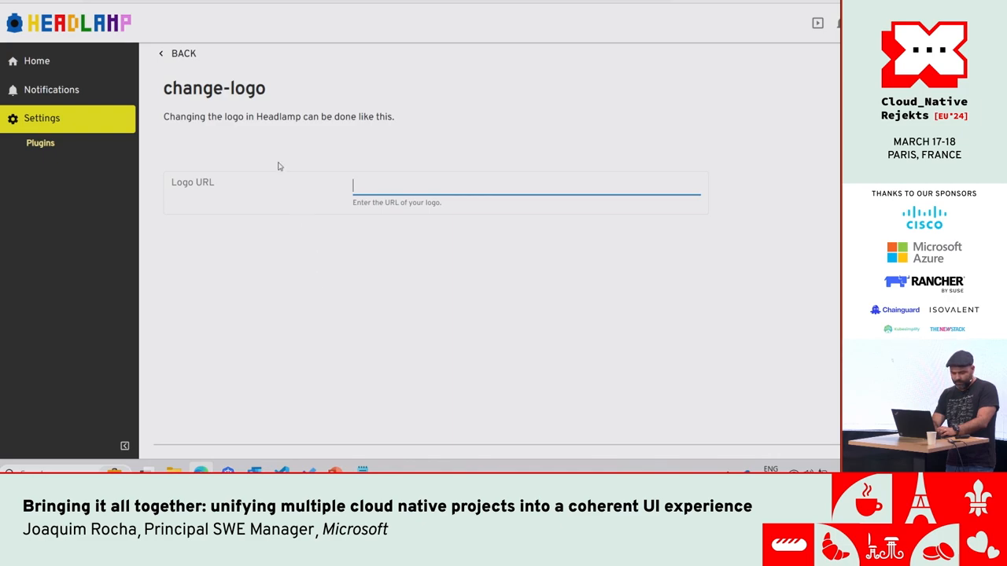
pyautogui.moveTo(189, 355)
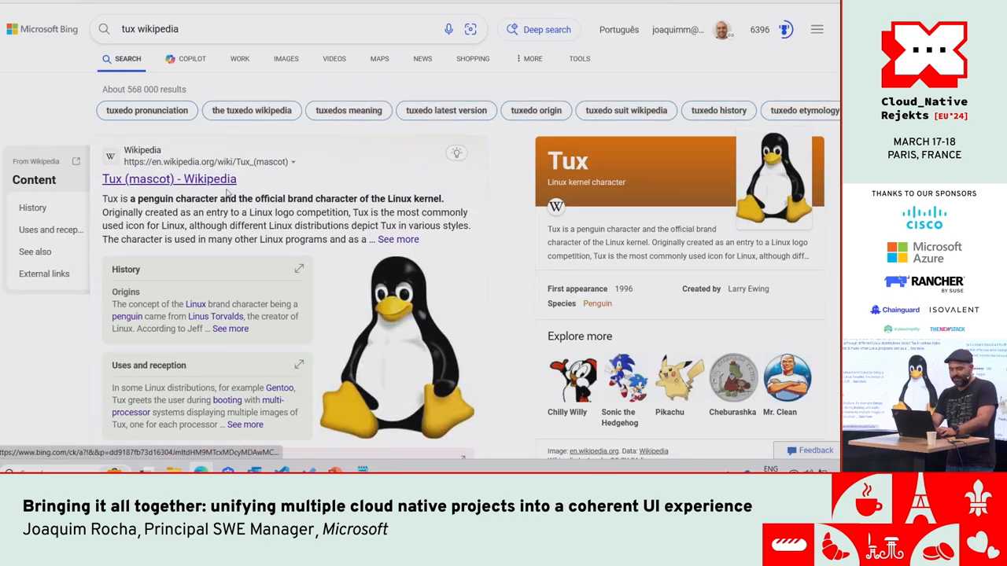
# Copy the Tux image link from the Tux (mascot) Wikipedia article and paste it into the Logo URL field
pyautogui.click(168, 179)
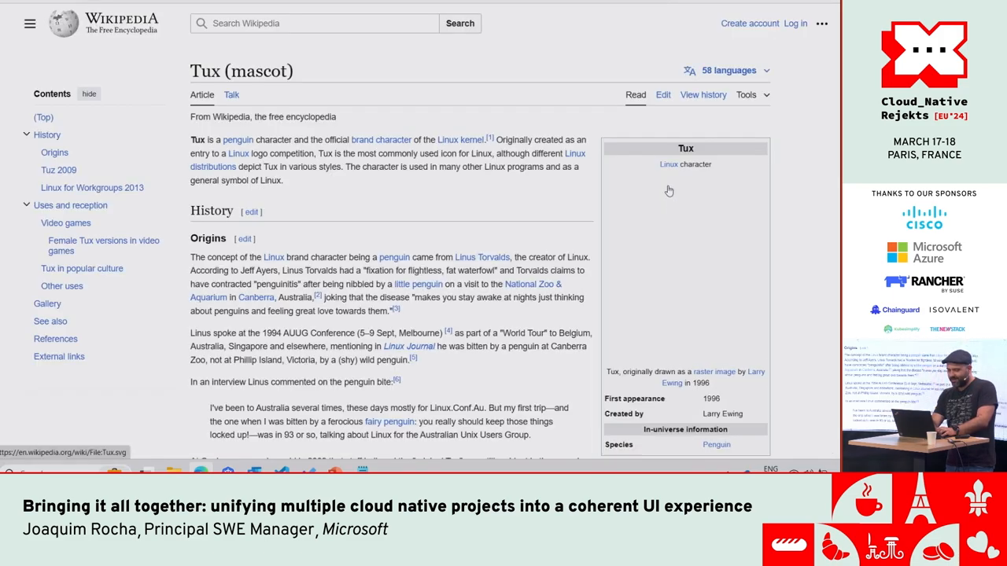
pyautogui.rightClick(668, 189)
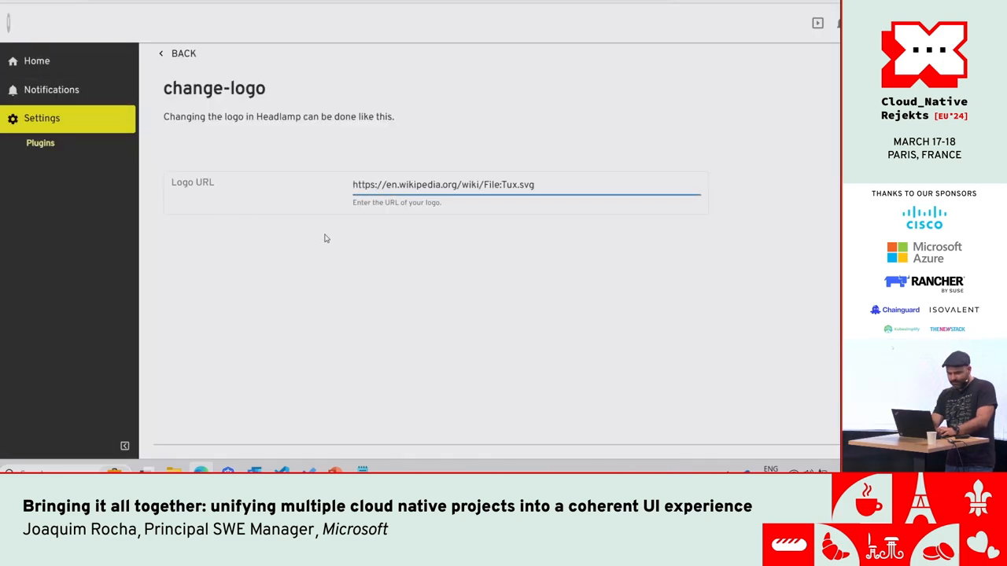
pyautogui.click(523, 184)
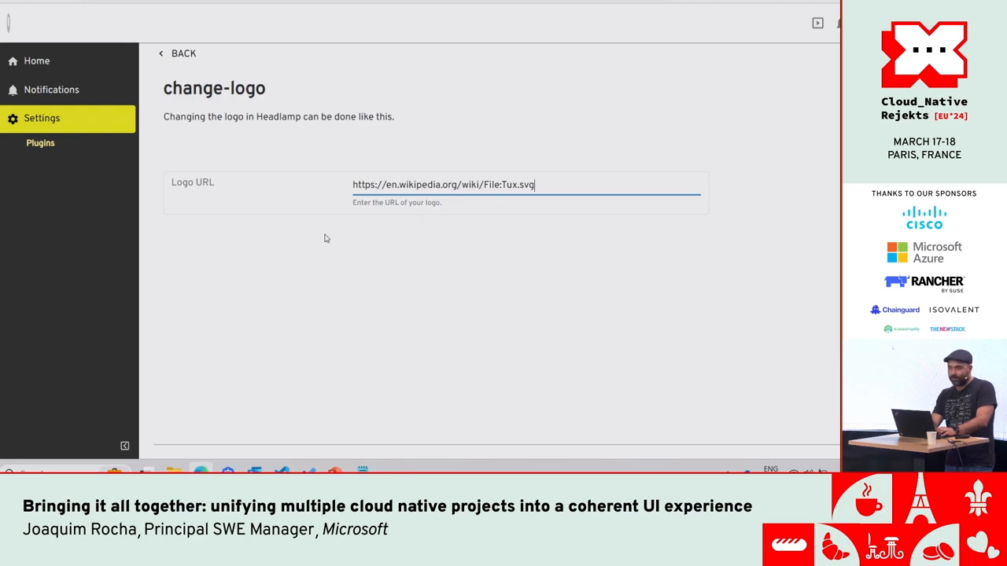